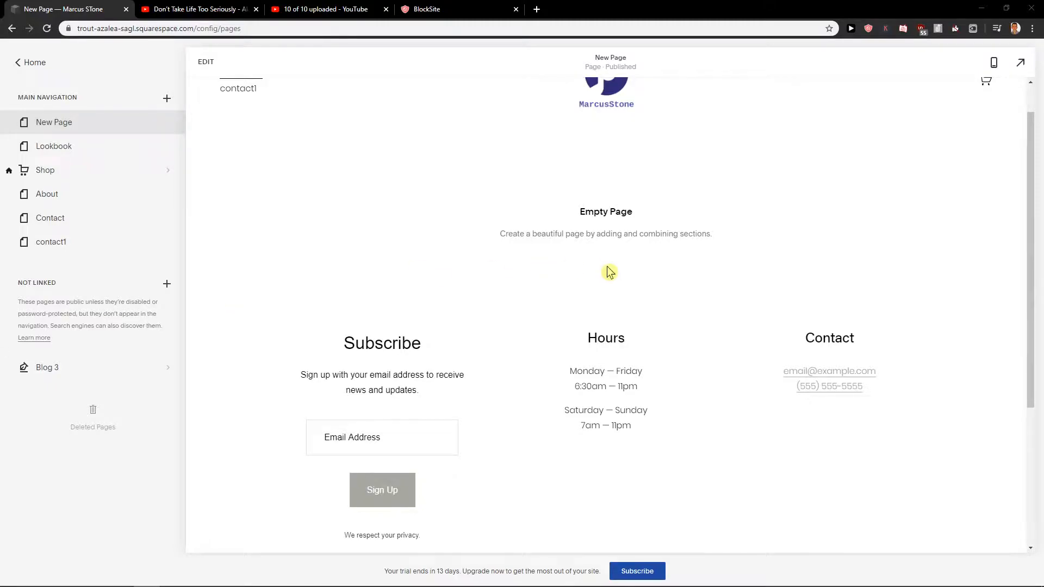
mouse_move(571, 256)
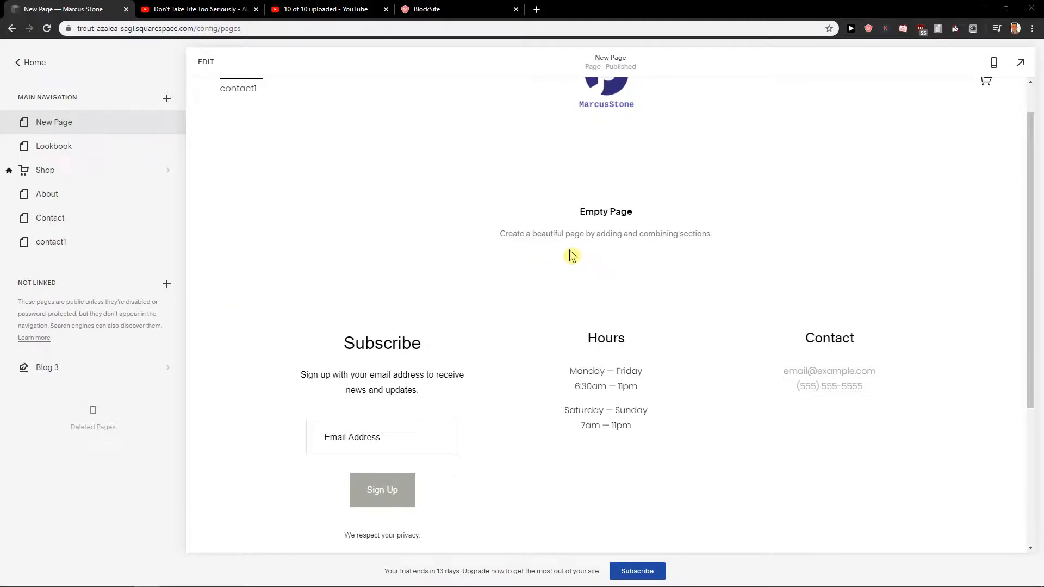
Scroll down the New Page in the footer editor to the Add Site Footer area.
scroll(down, 3)
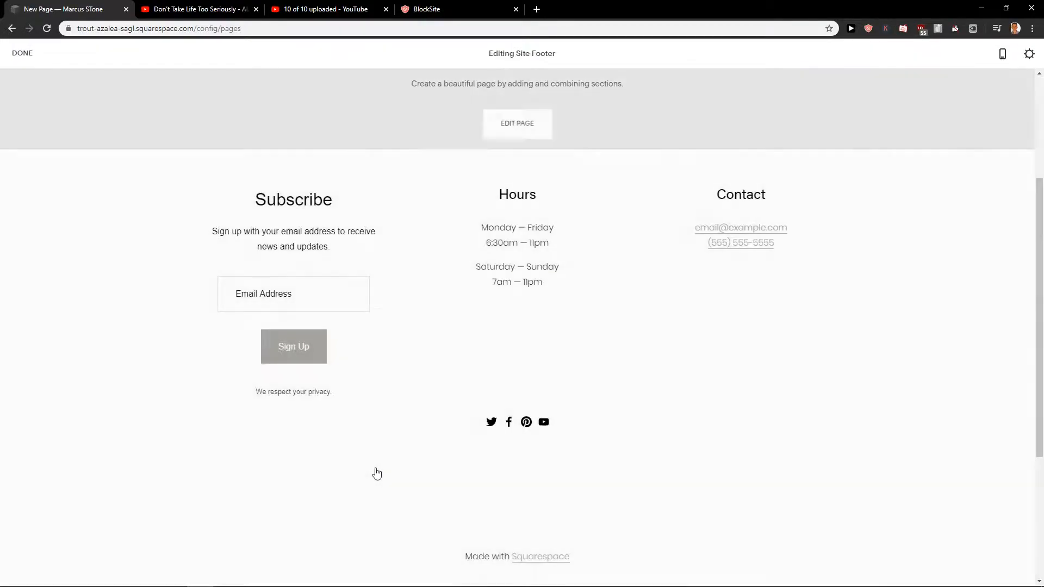
scroll(down, 3)
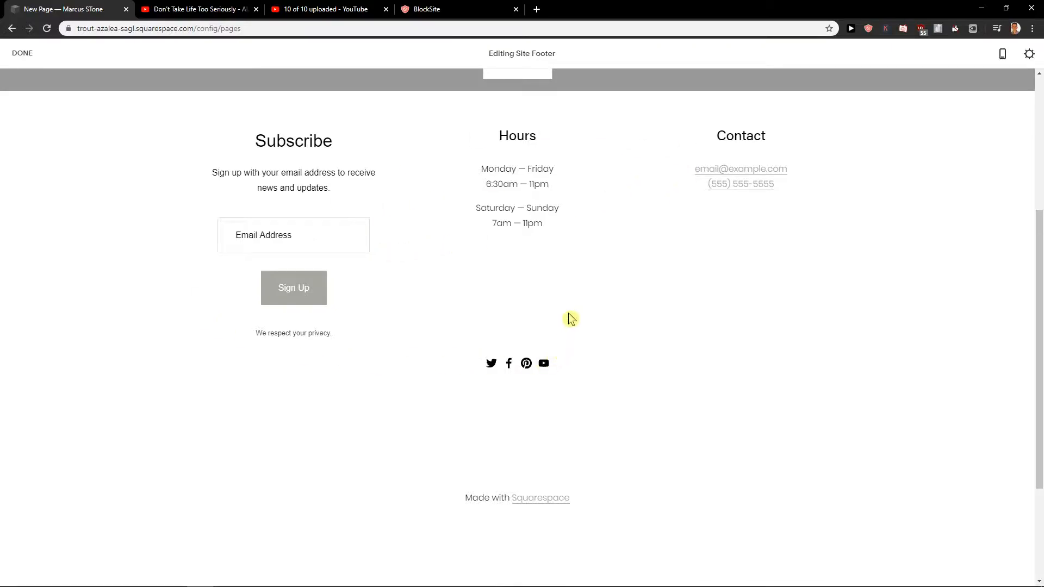
mouse_move(471, 326)
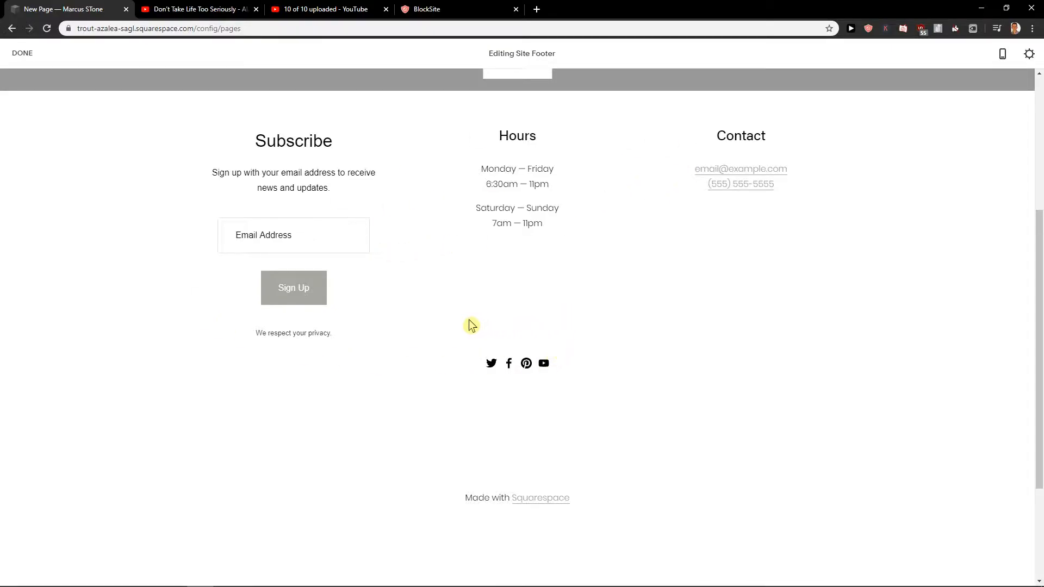
scroll(down, 3)
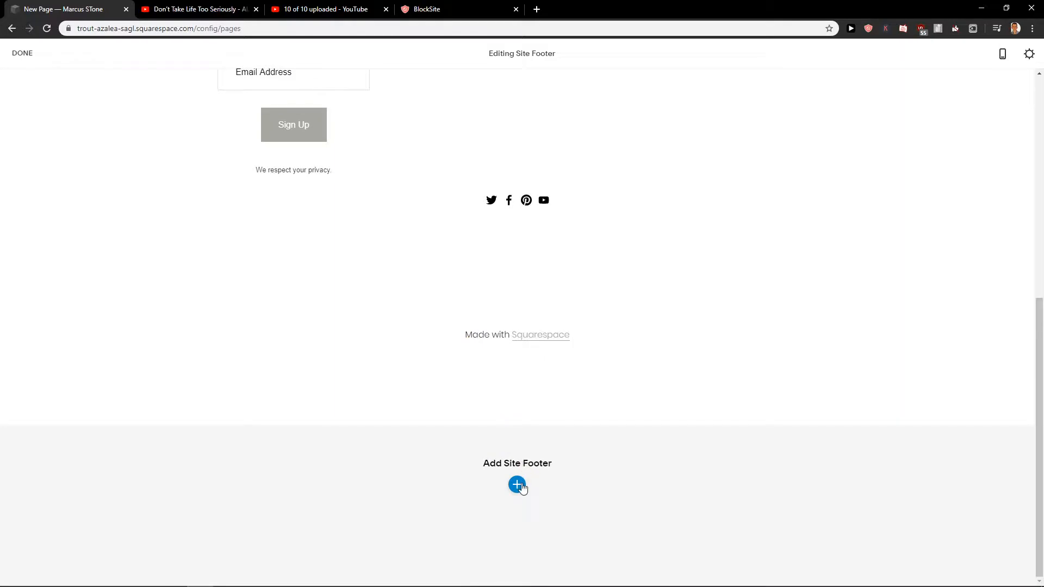
Bring up the footer section layout gallery from Add Site Footer.
click(516, 485)
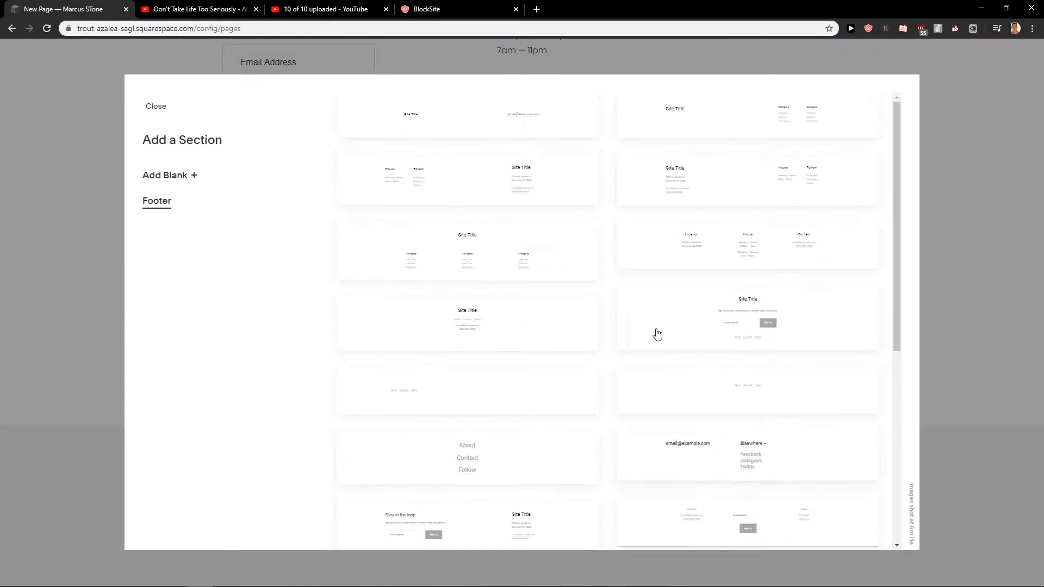
mouse_move(721, 246)
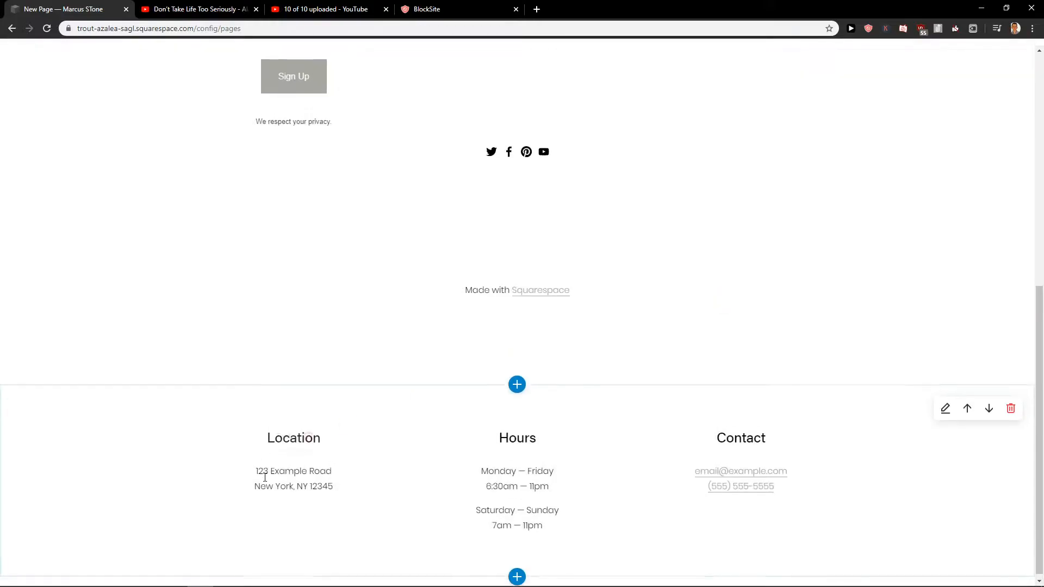
Insert a Social Links block beneath the columns and move Twitter below Facebook.
click(517, 384)
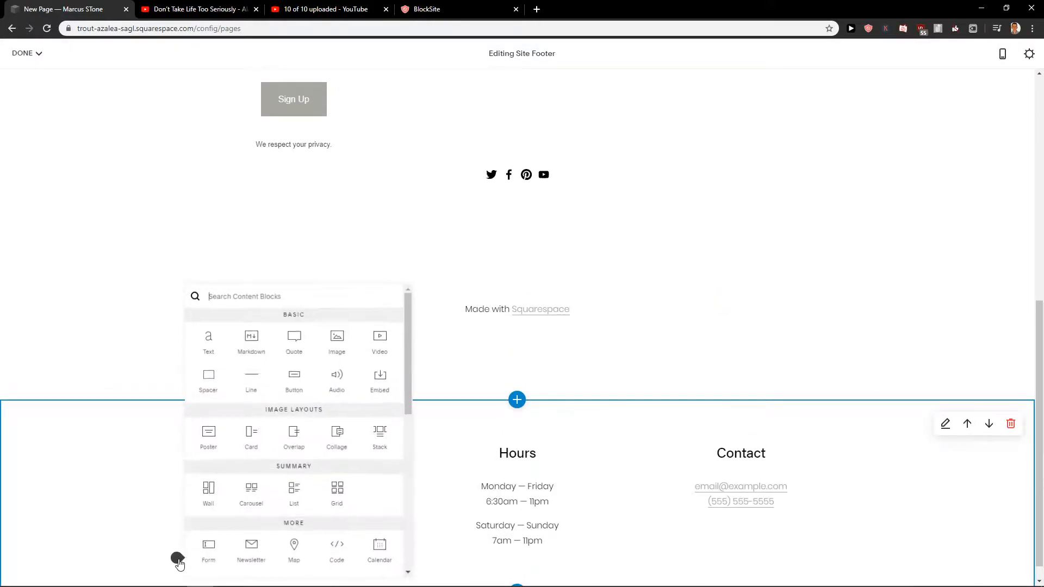
scroll(down, 3)
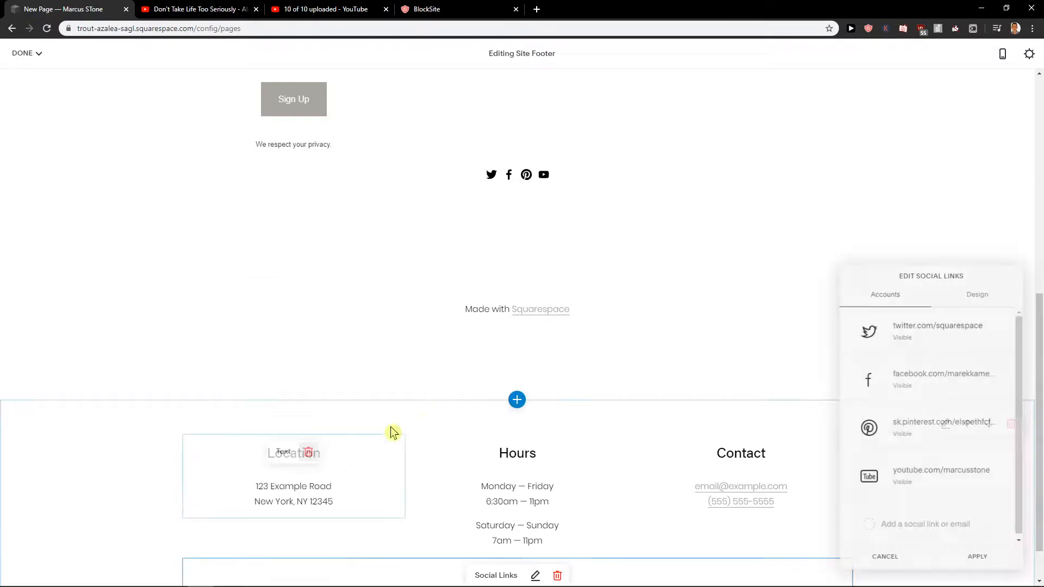
scroll(down, 3)
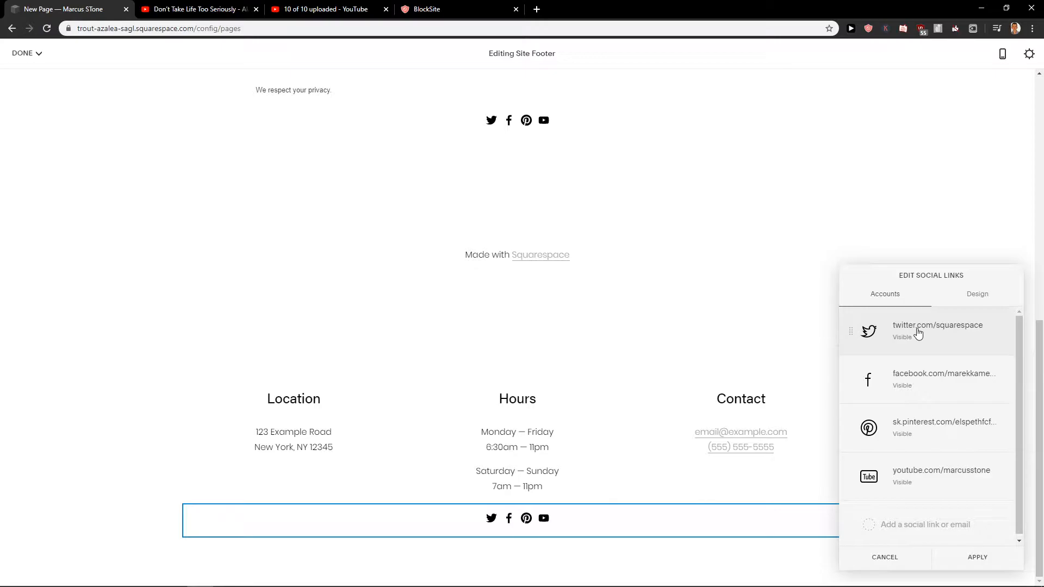
click(938, 331)
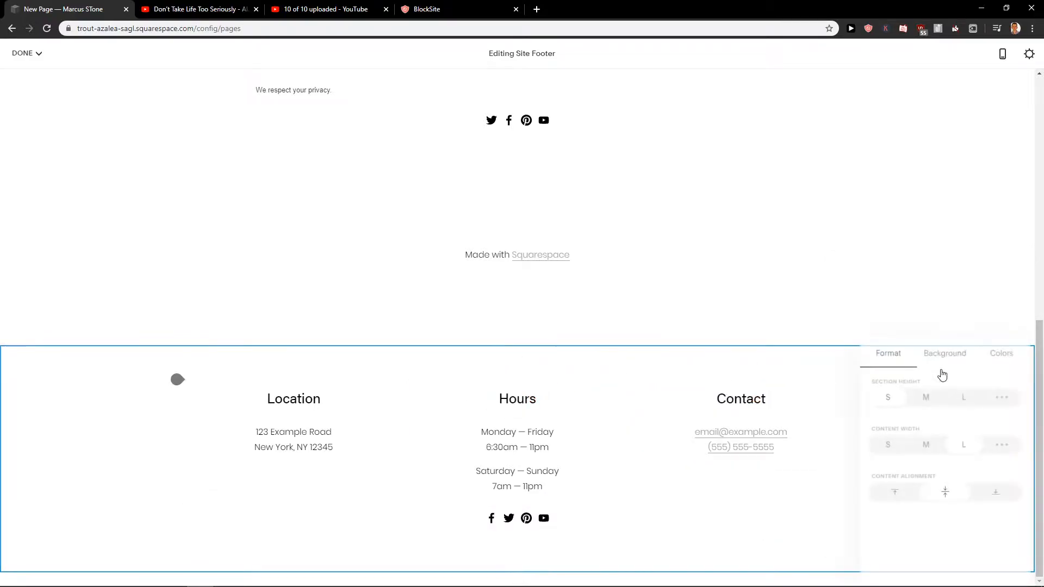
Turn off Use Default Theme and apply Light Minimal after previewing Black Minimal.
click(945, 353)
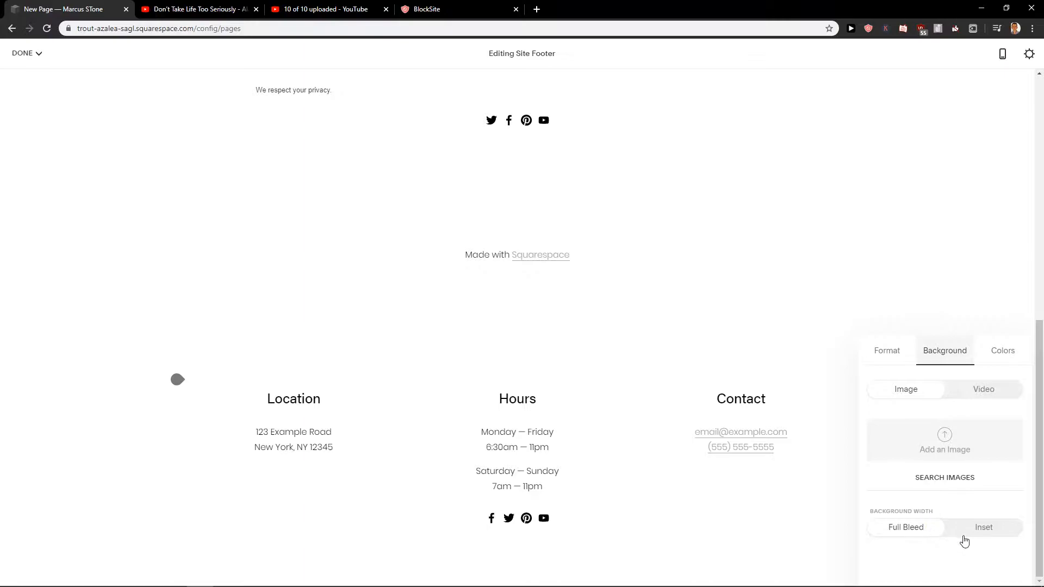
click(1003, 351)
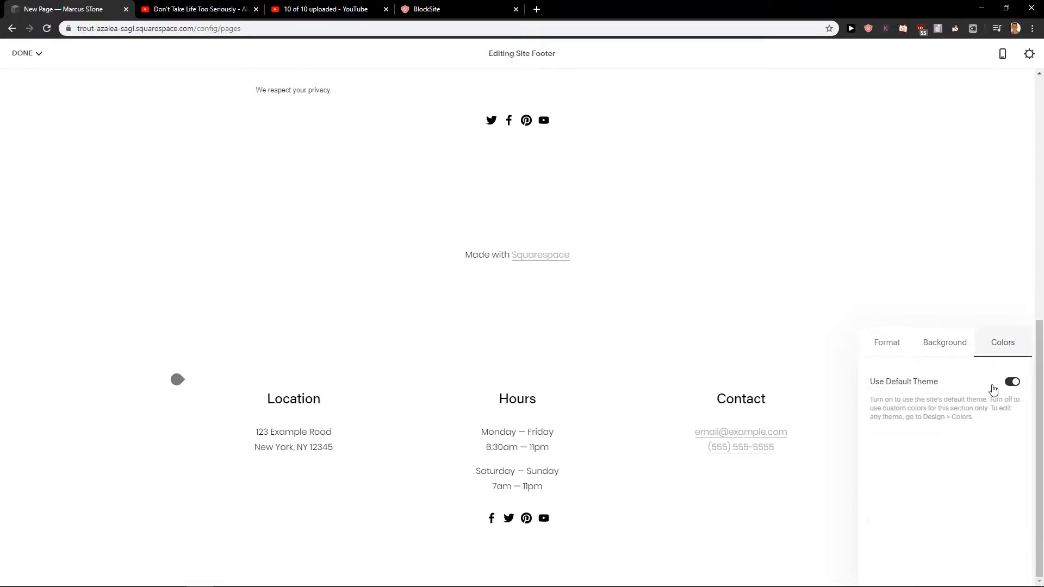
click(1012, 382)
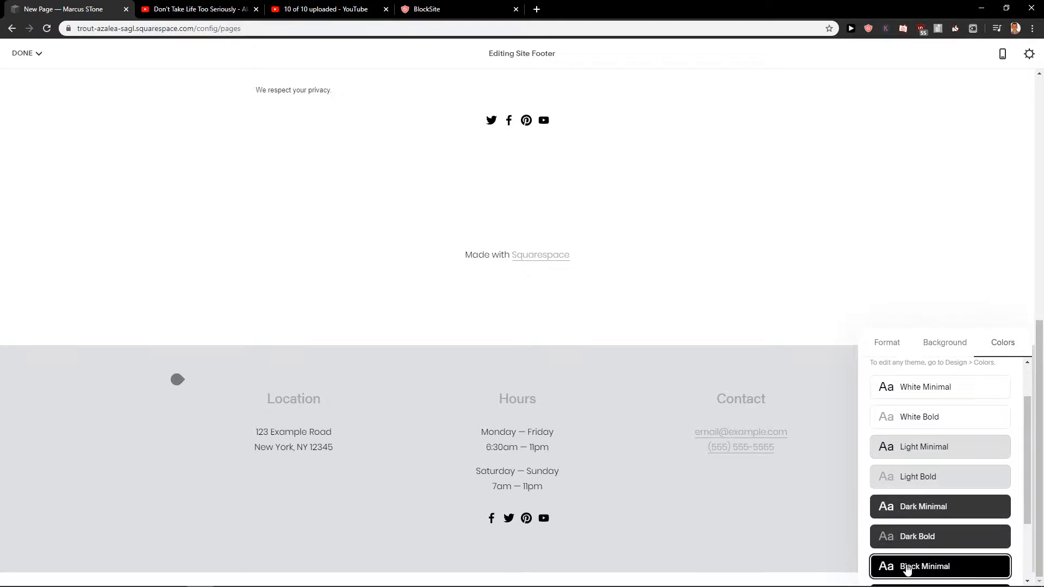
click(924, 566)
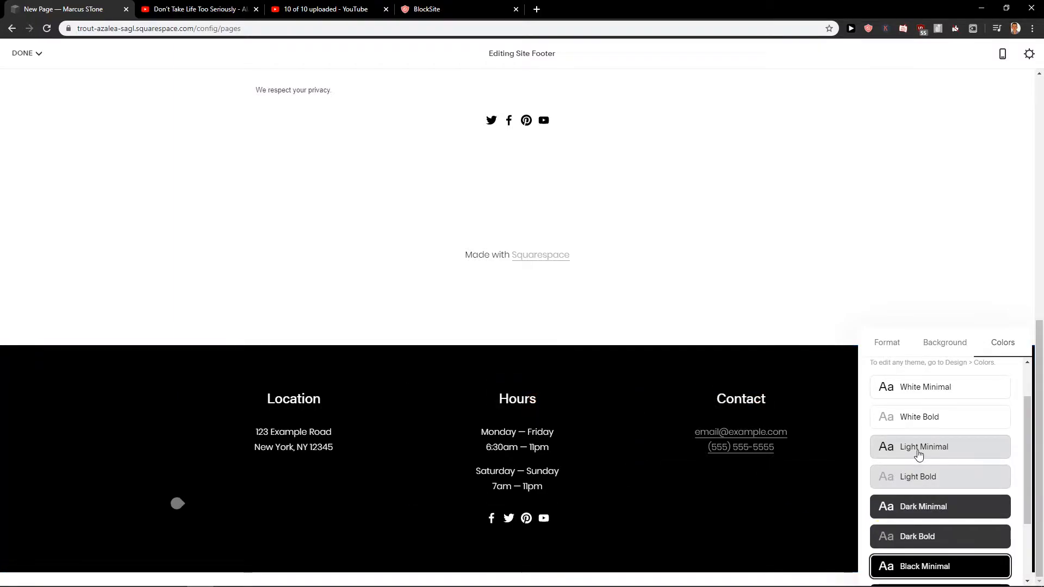
click(923, 447)
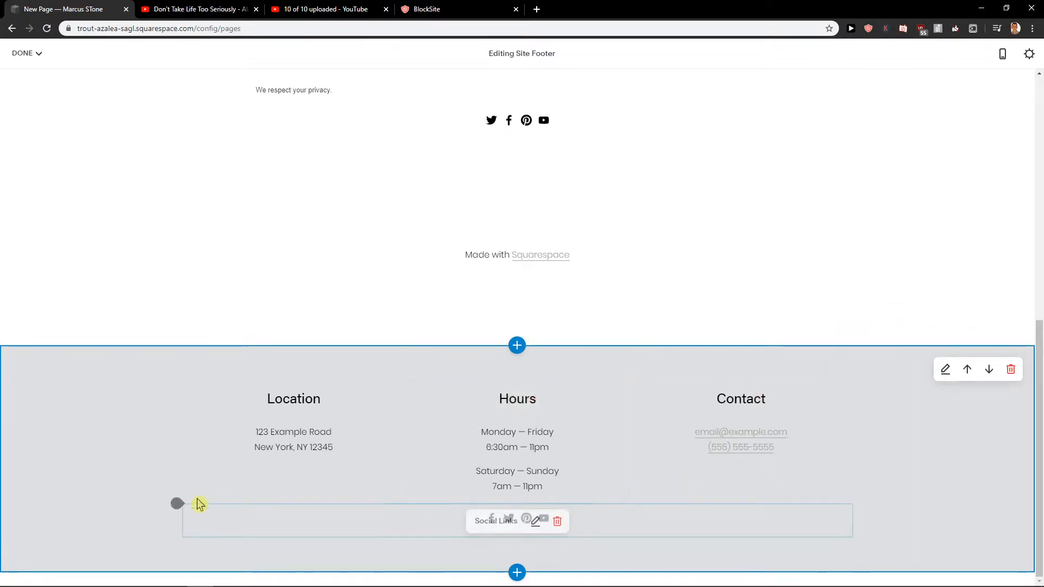
Add a Newsletter block titled 'Stay with us!' with a no-spam description, and save.
click(517, 344)
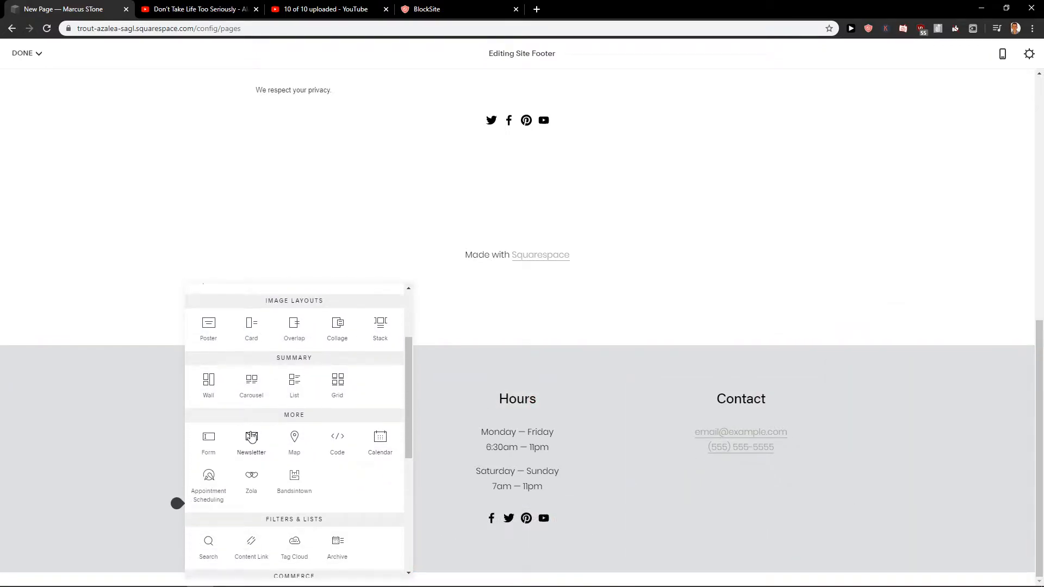
click(251, 439)
text(Stay wot)
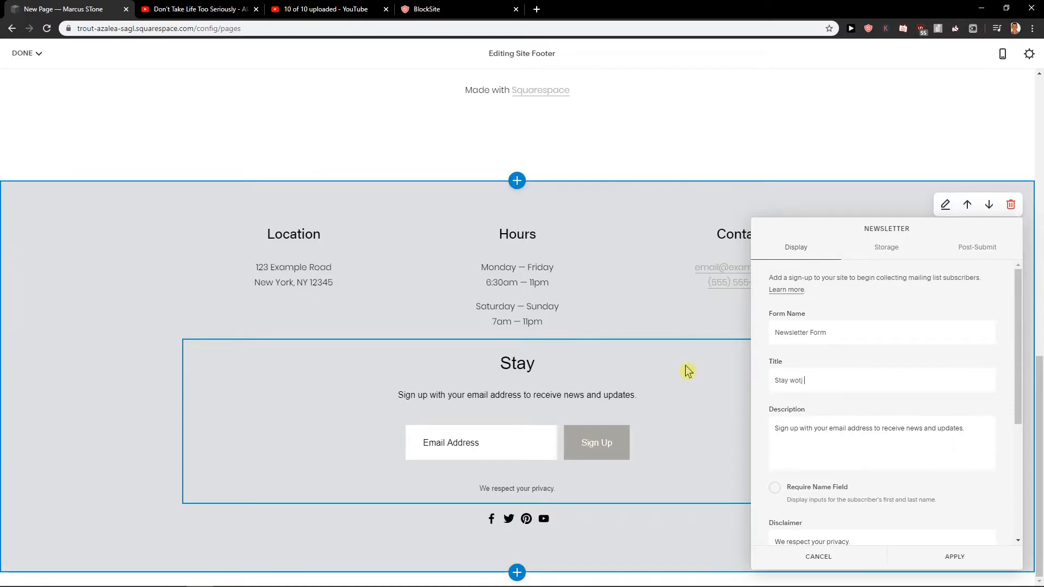
text(with us!)
click(882, 444)
text(Don't worry, we wont spam)
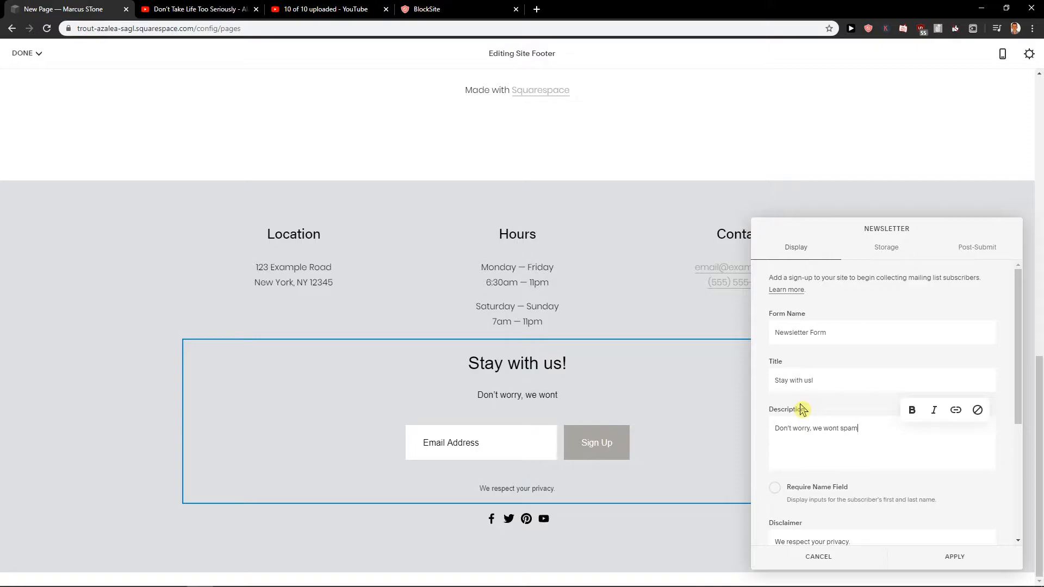
text(you :))
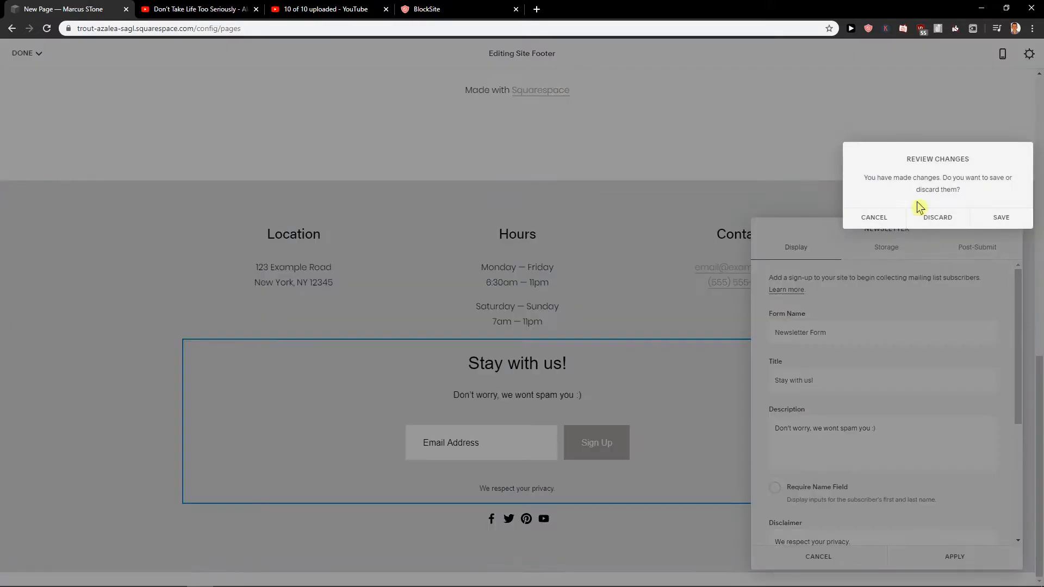
click(938, 217)
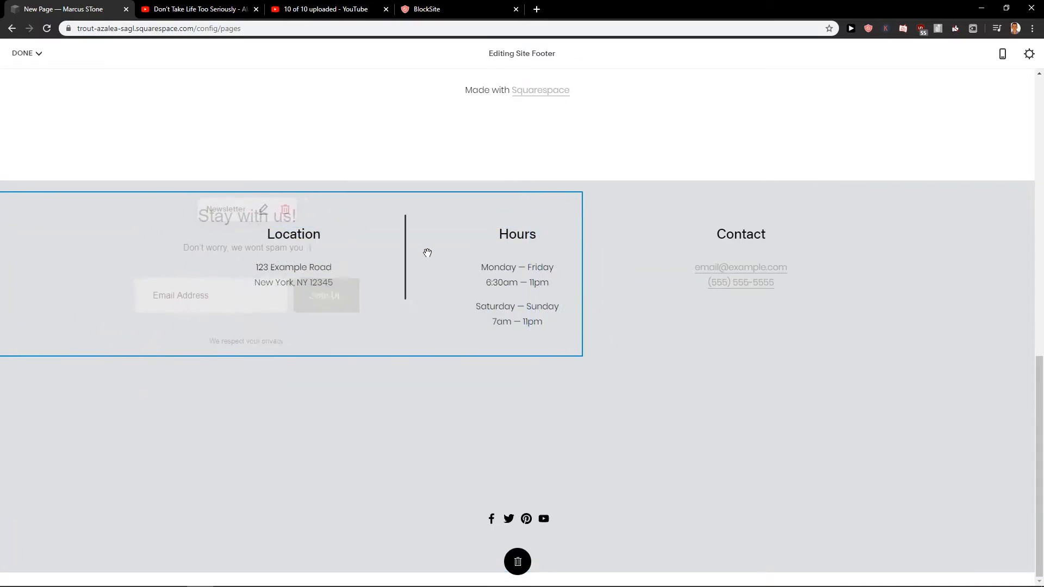
Place the newsletter as a column beside Location and widen the Content Width slider.
scroll(down, 3)
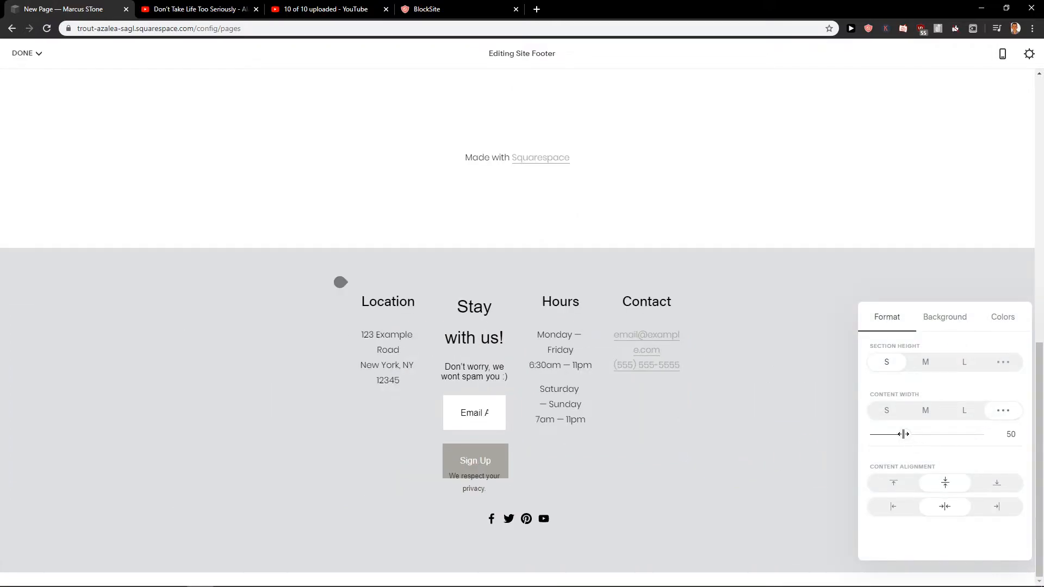
drag(905, 434, 980, 434)
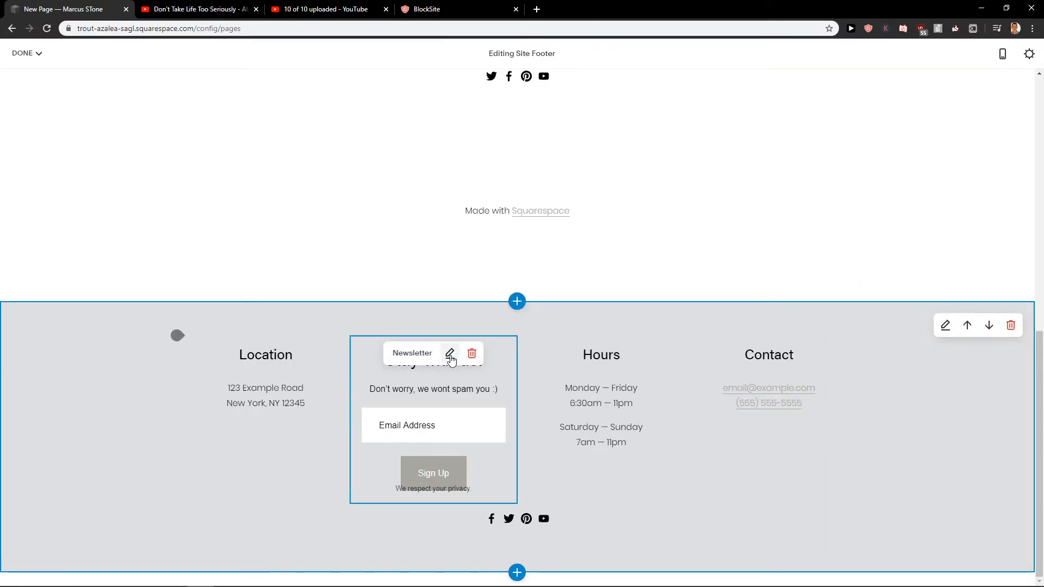
Review the newsletter block settings, discarding unsaved changes, and close them.
click(451, 354)
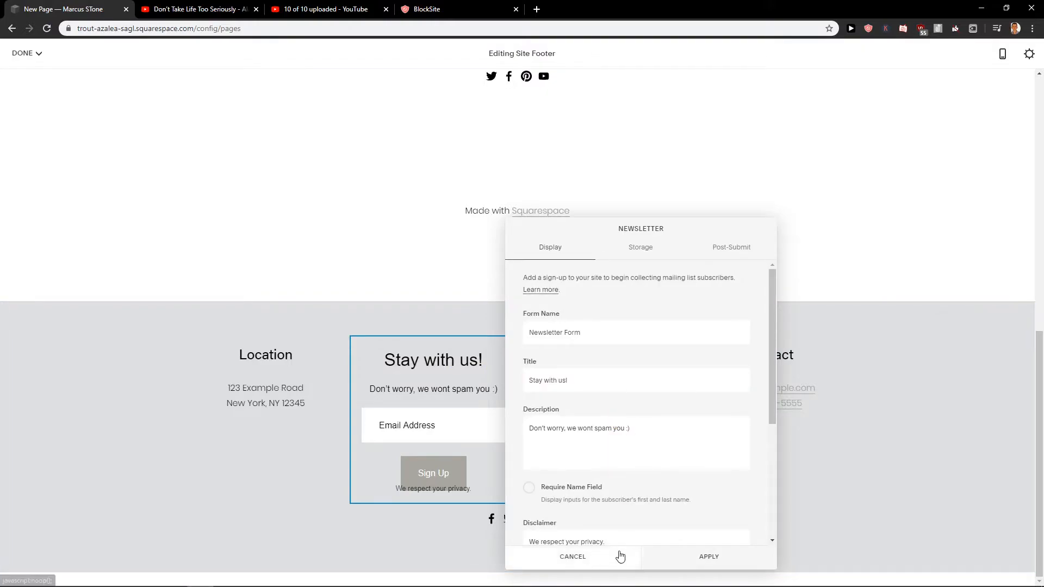
click(572, 557)
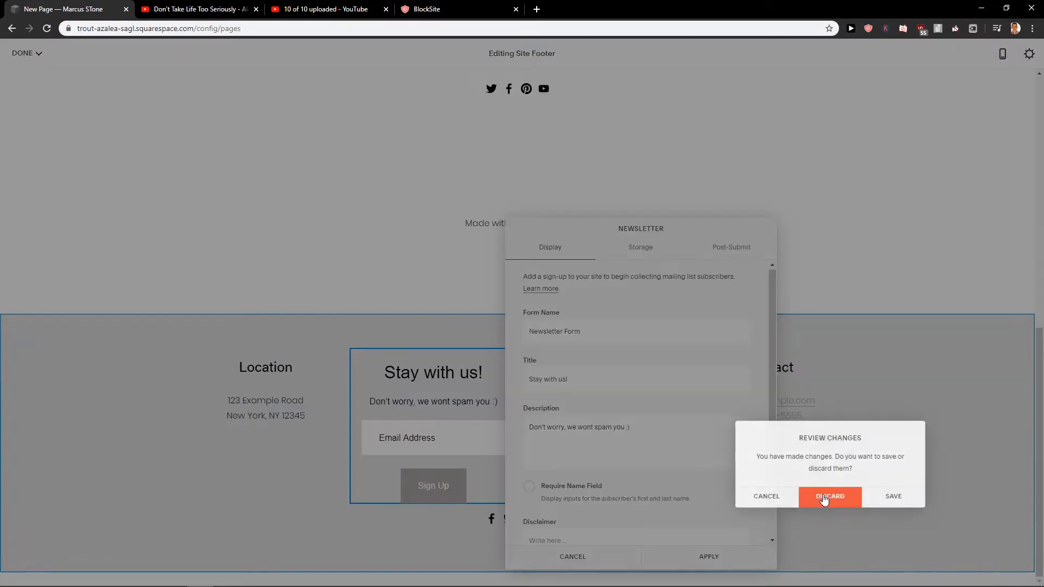
click(830, 496)
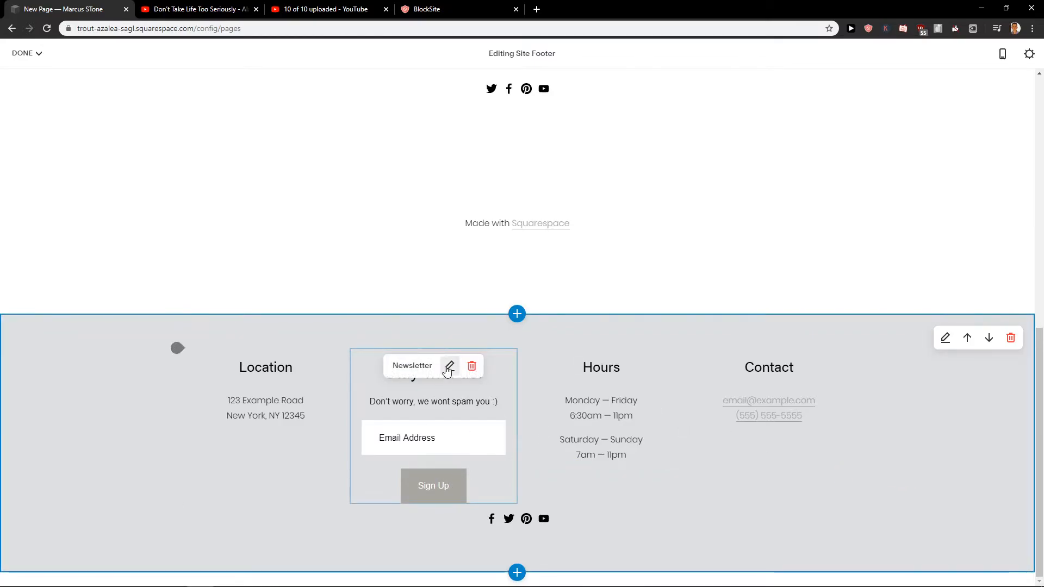
click(449, 366)
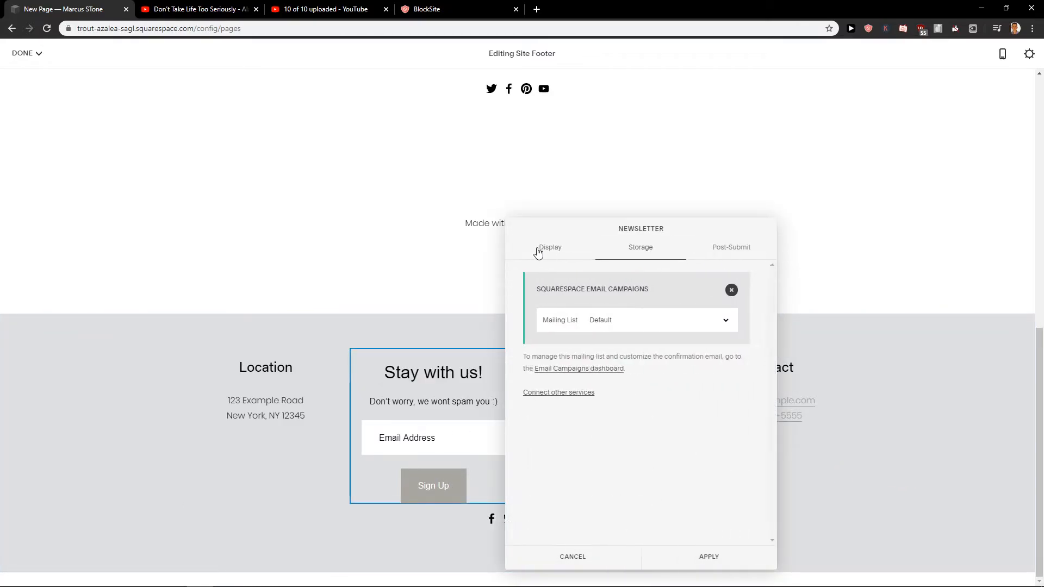
click(549, 247)
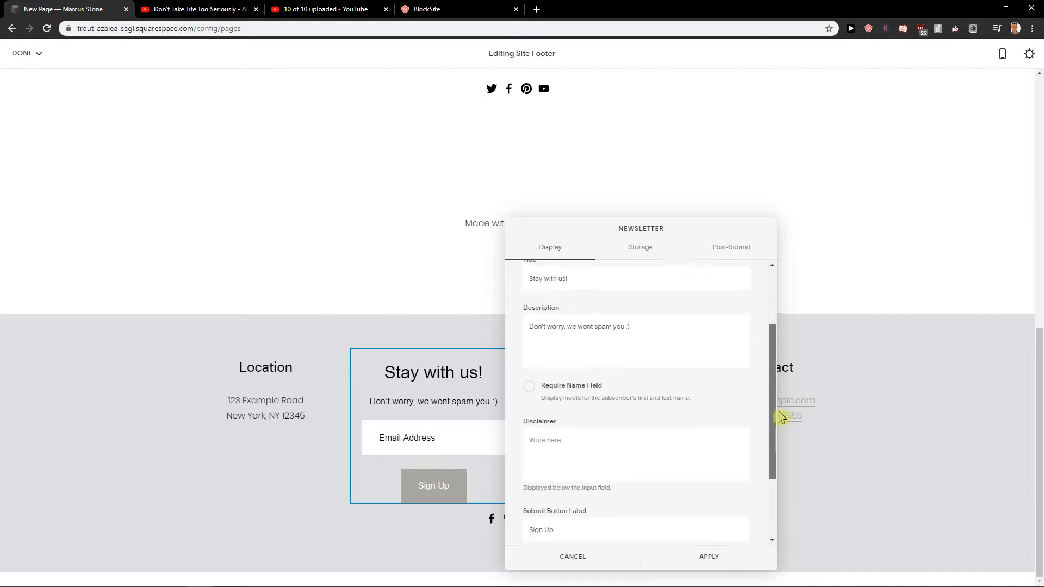
click(572, 557)
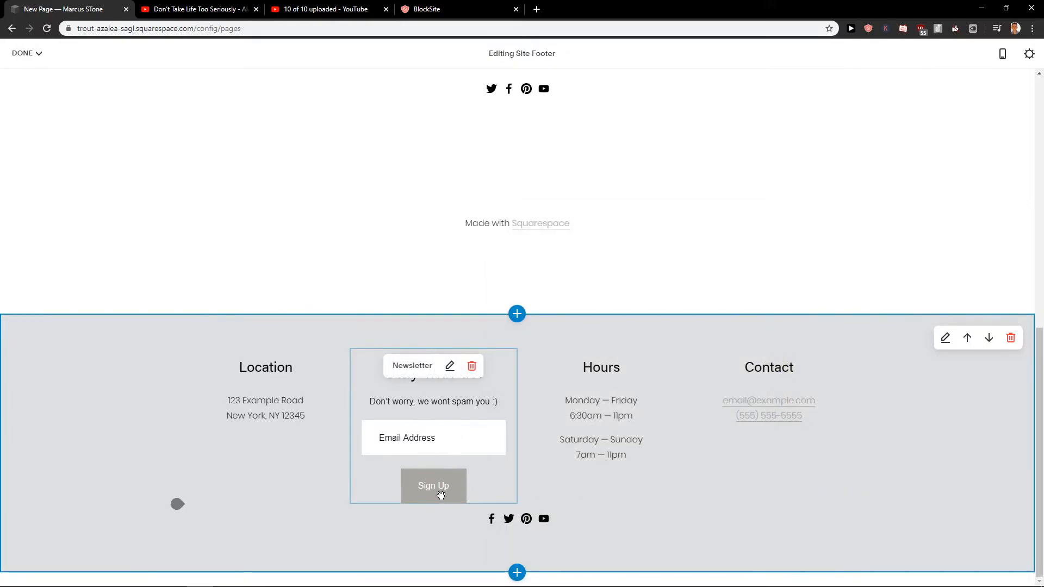
Add a 'Contact' heading above the email and phone details.
click(22, 53)
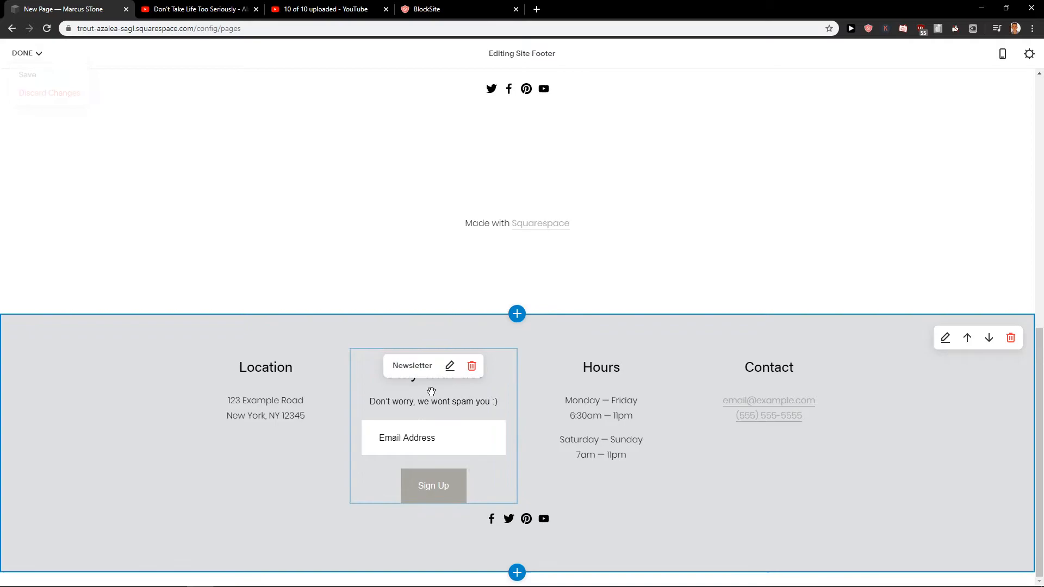
click(450, 366)
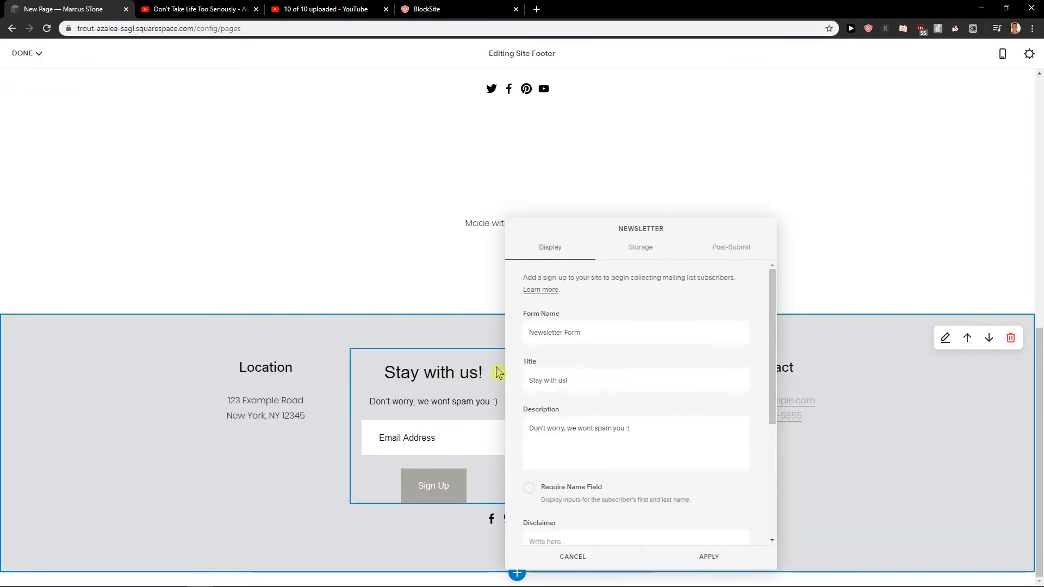
scroll(down, 3)
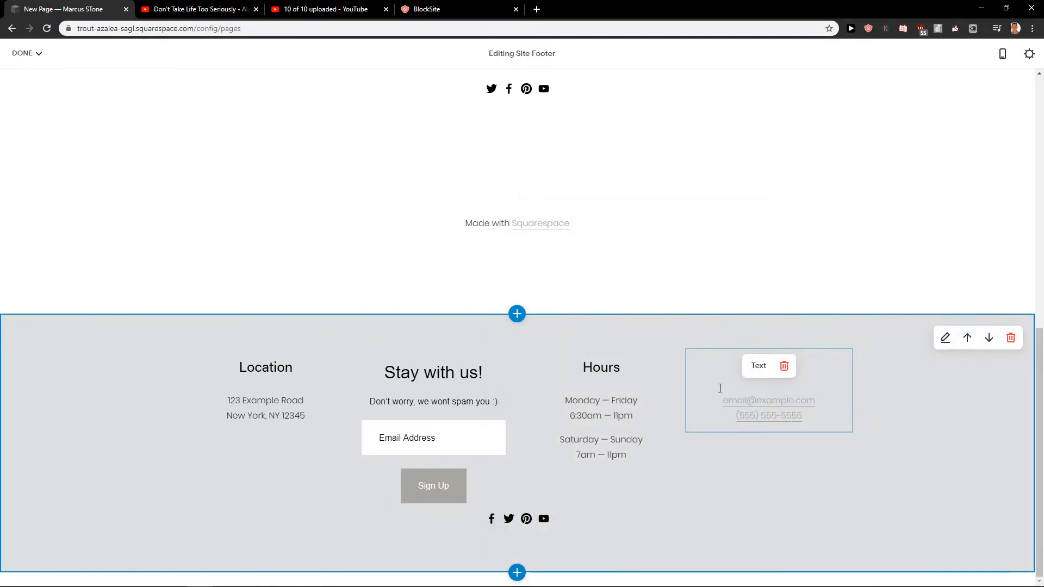
text(Contact)
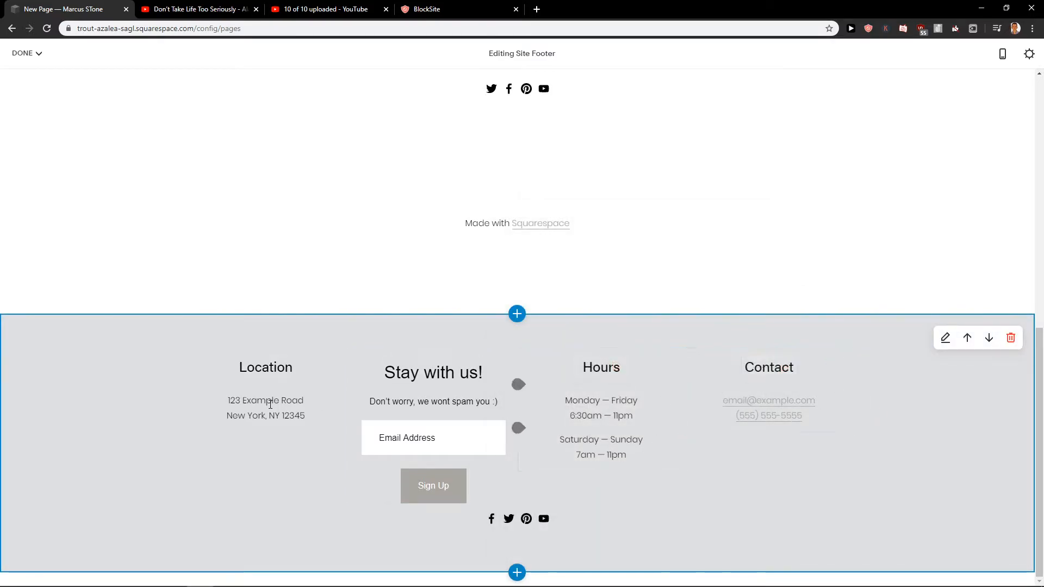
mouse_move(265, 477)
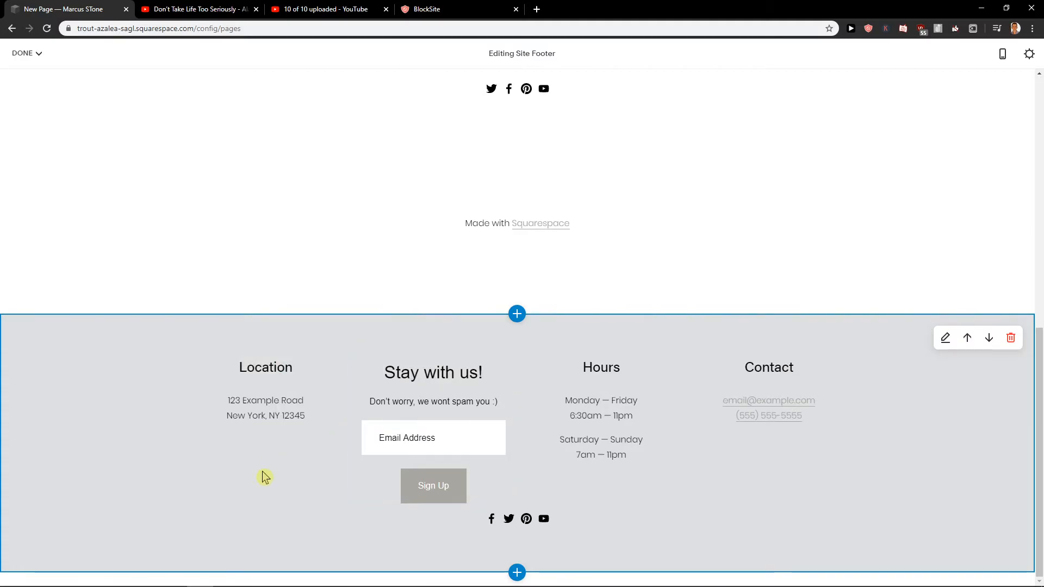
Add a Map block under Location, enter the address, and dismiss the Lookup Failed alert.
click(517, 314)
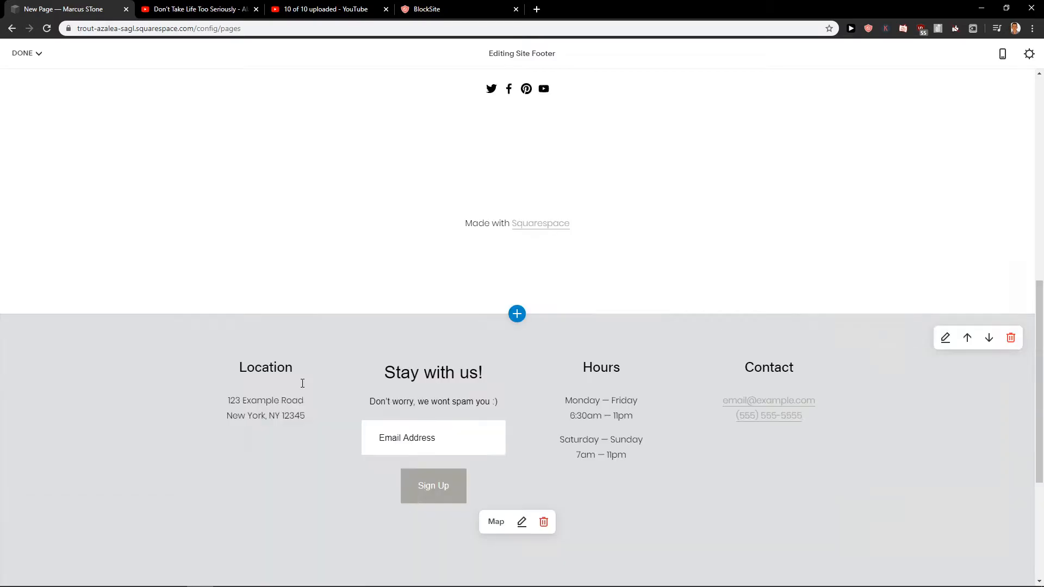
click(522, 522)
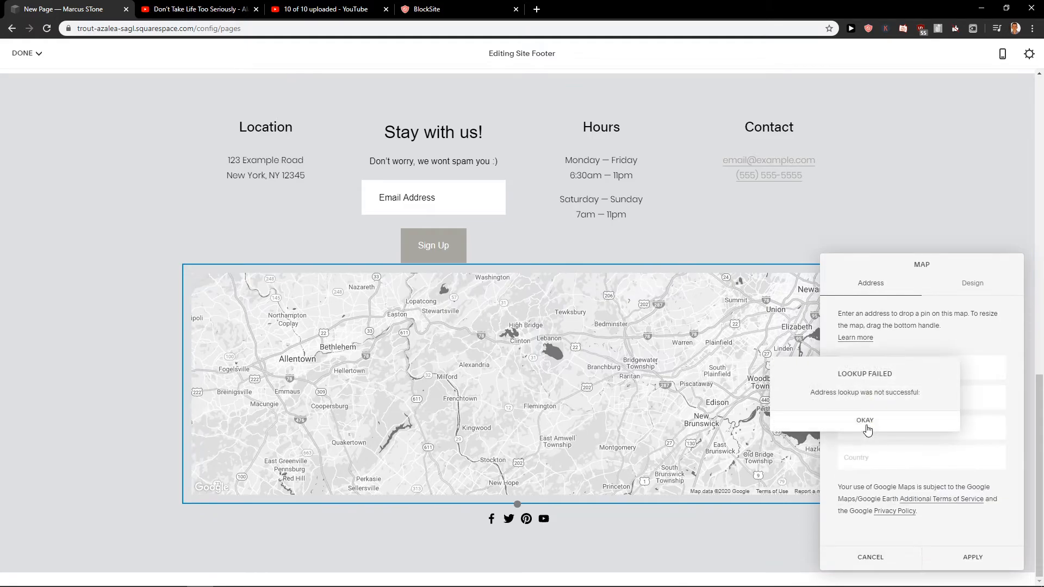
click(865, 420)
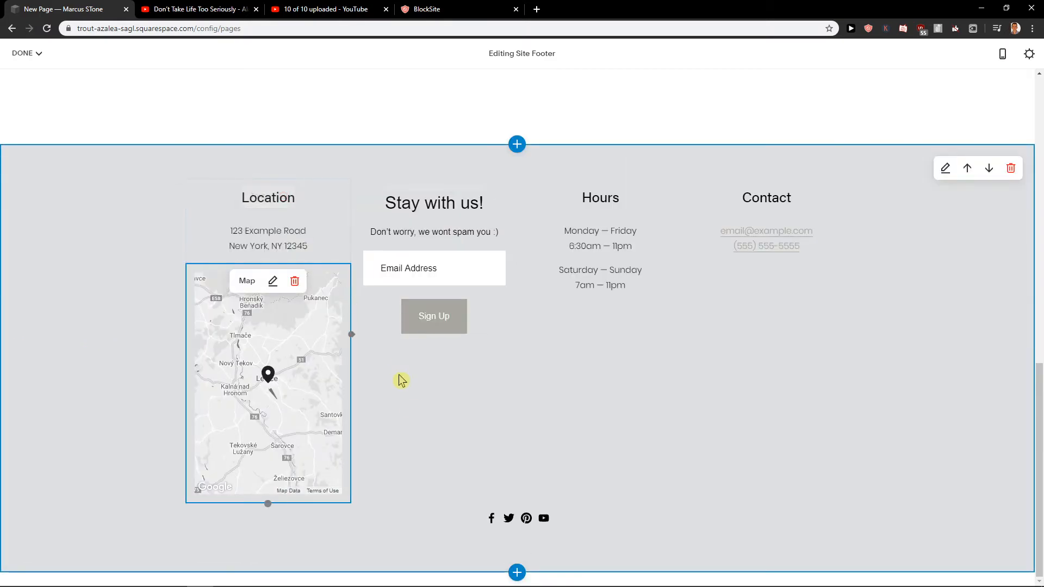
Shrink the map under Location to a compact rectangle above the social icons.
scroll(down, 3)
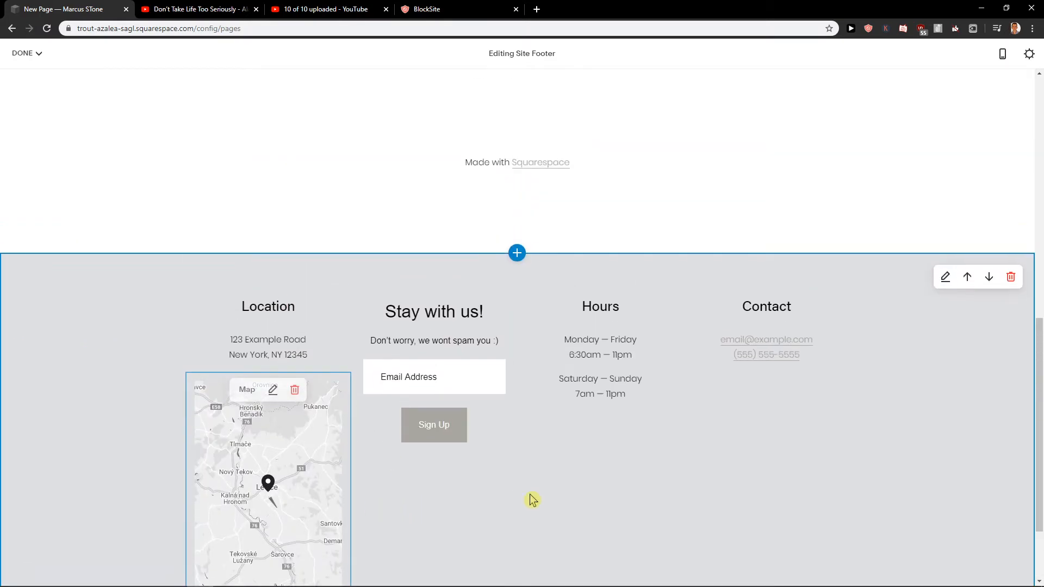
scroll(down, 3)
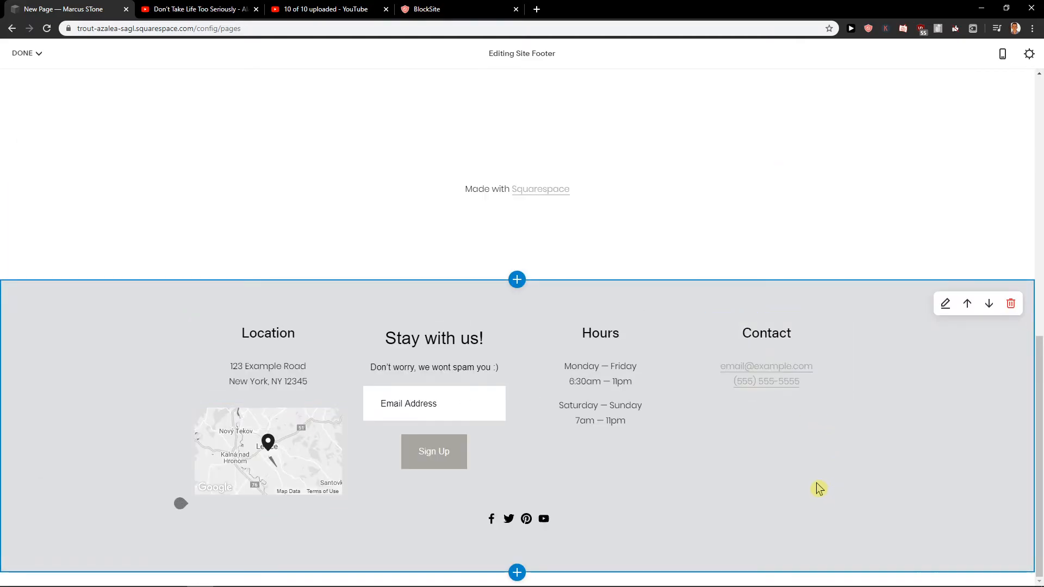
mouse_move(826, 449)
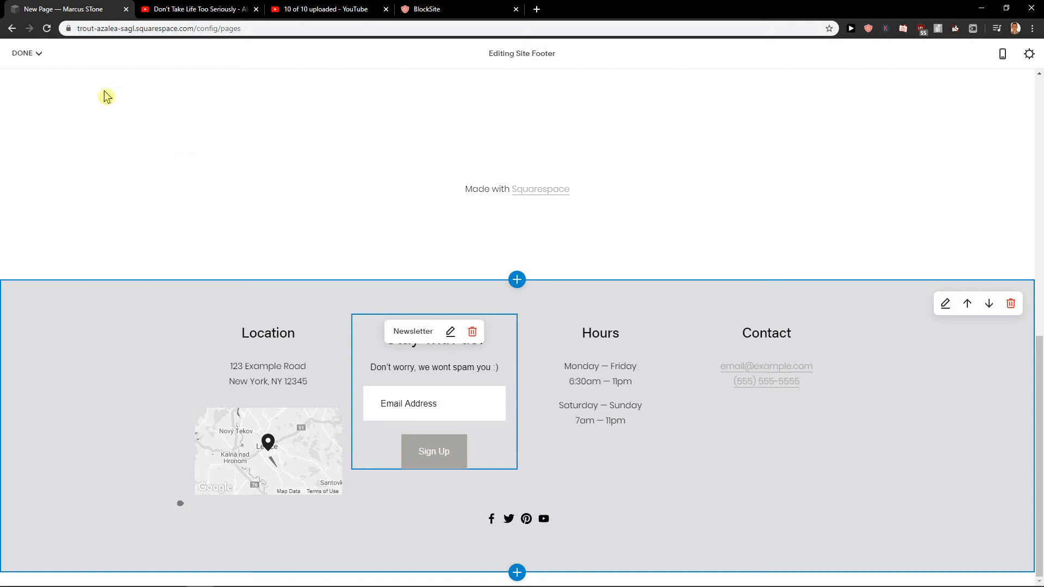
Exit the footer editor with DONE, leaving the finished footer on New Page.
click(22, 53)
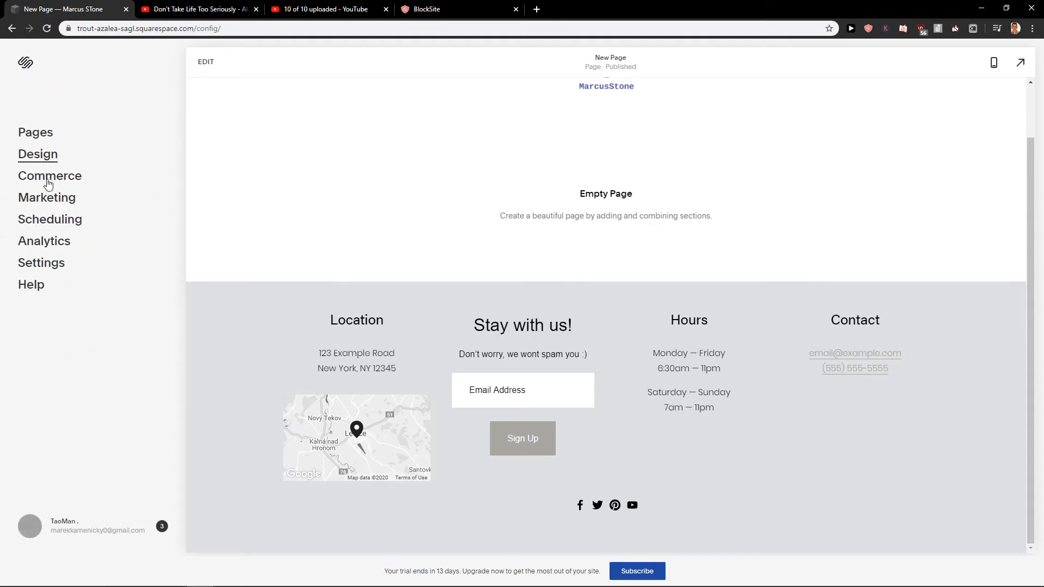
mouse_move(41, 262)
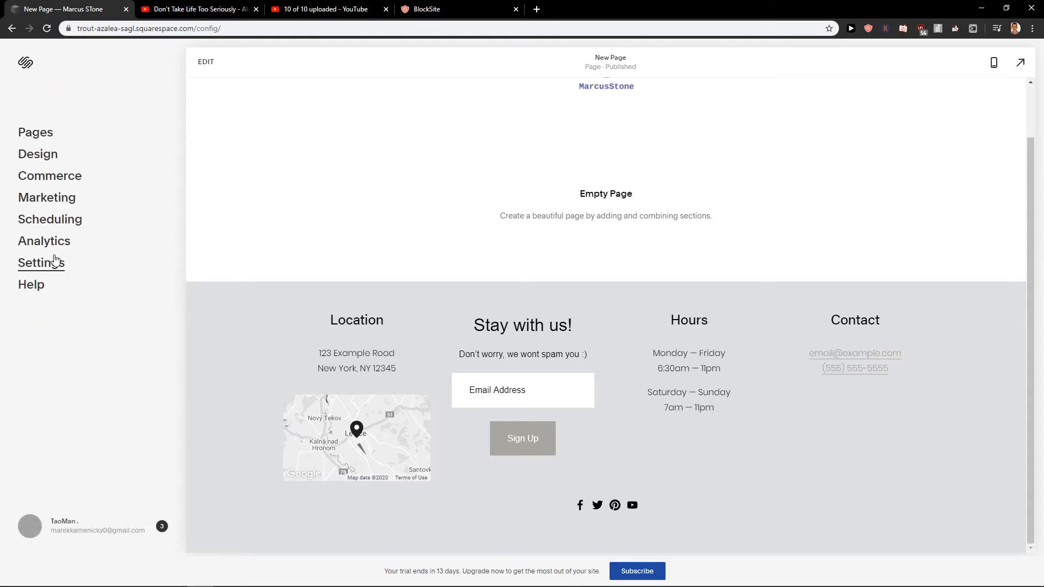
Open Design settings and review the Colors palette and themes.
click(38, 154)
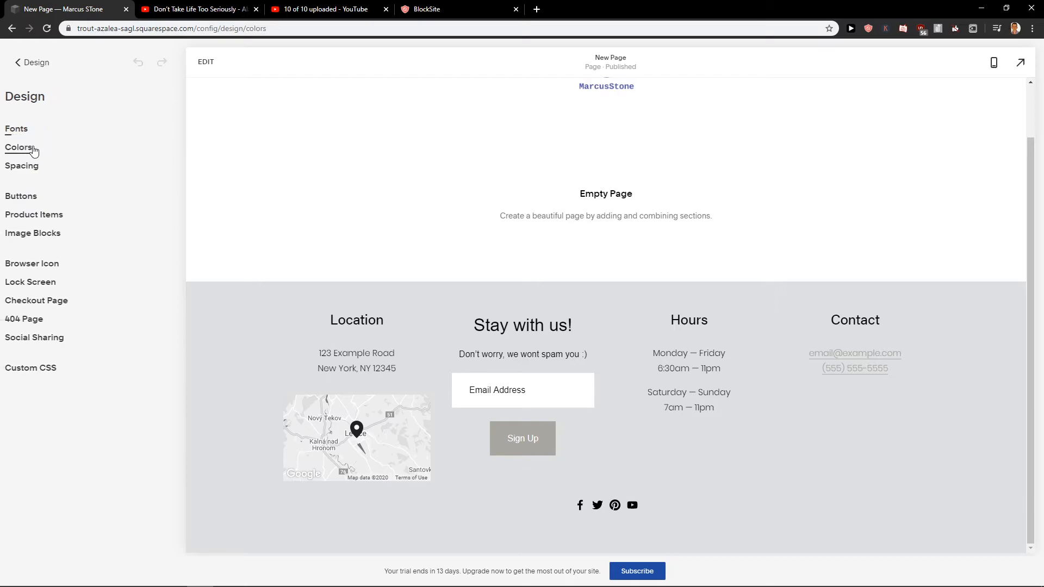
click(20, 147)
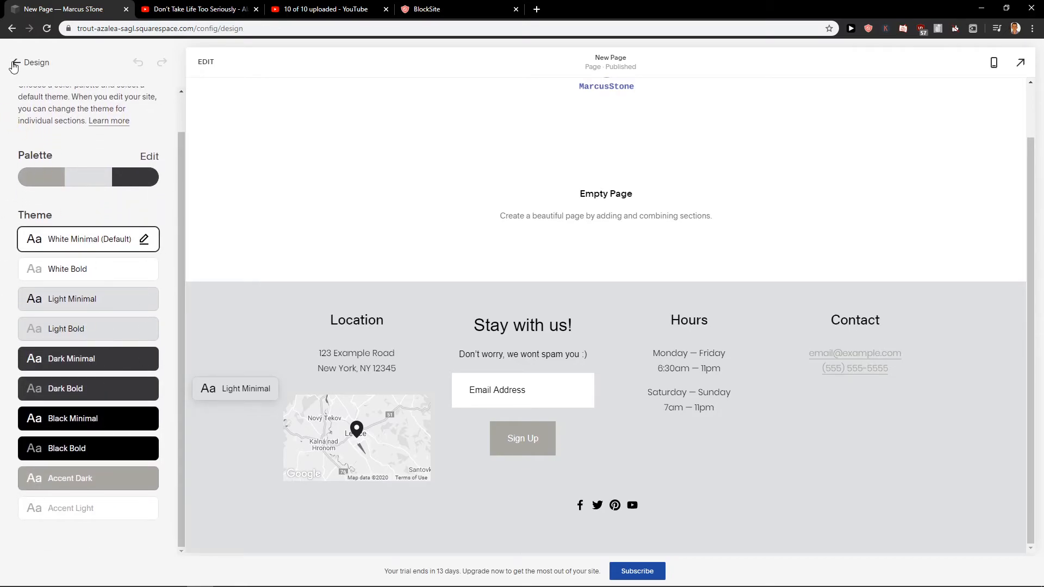
click(12, 62)
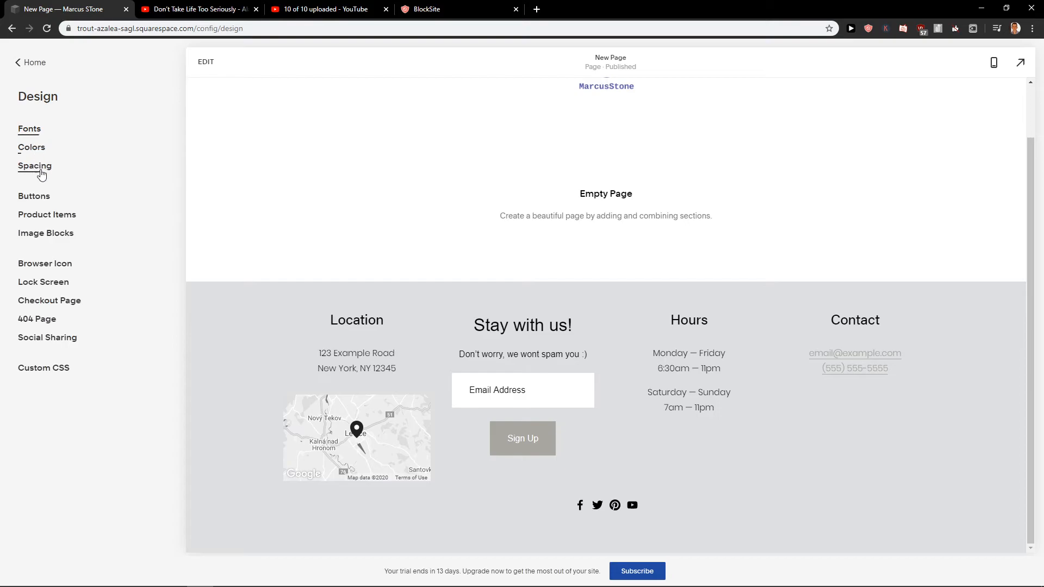
Adjust button padding in Buttons, then discard the change and return to Design.
click(34, 196)
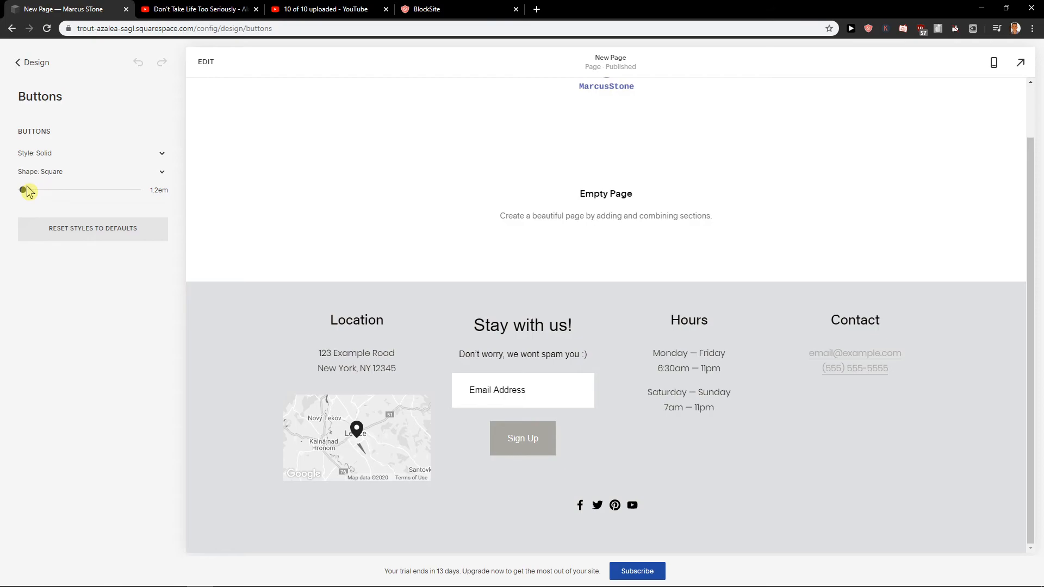
drag(23, 190, 6, 190)
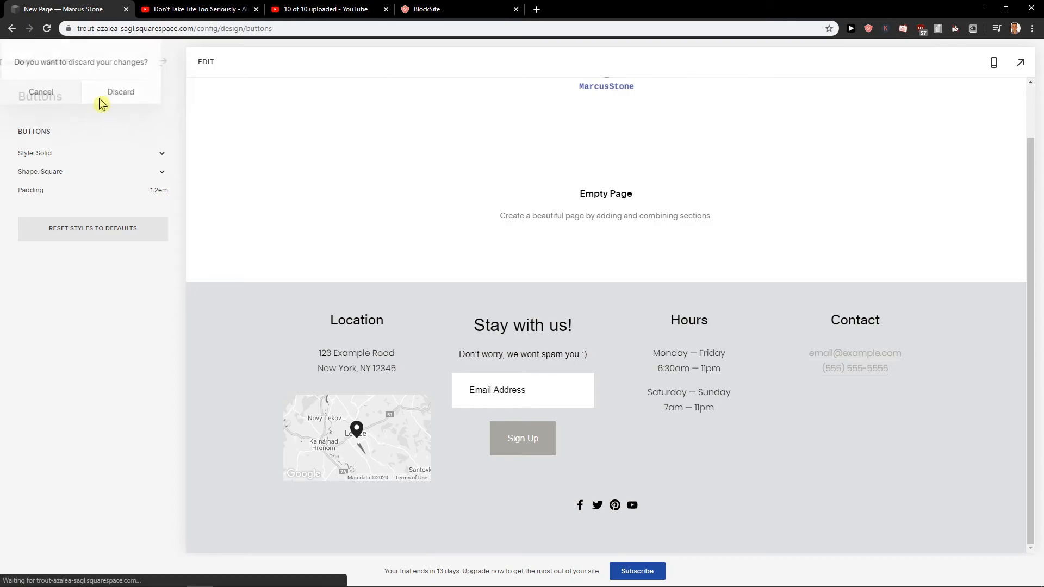
click(121, 92)
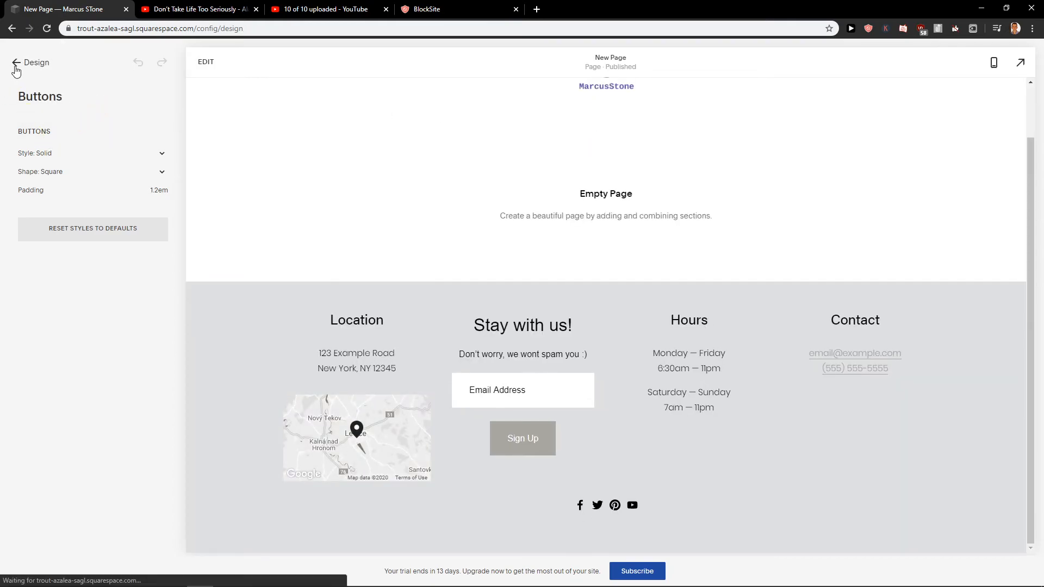
click(16, 62)
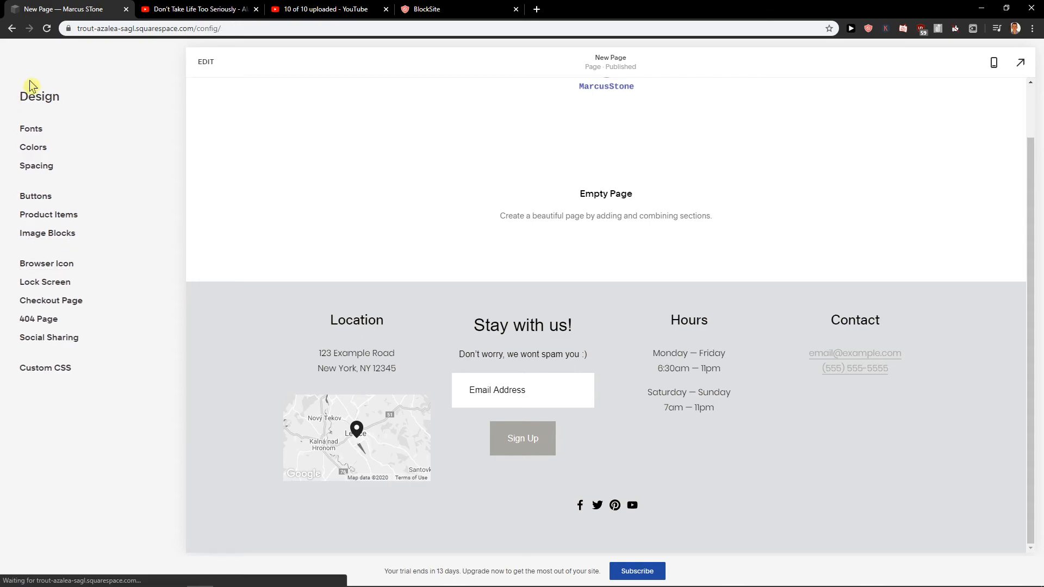
Click Sign Up in the footer with no email, showing 'Email Address is required', then reopen Design.
click(31, 86)
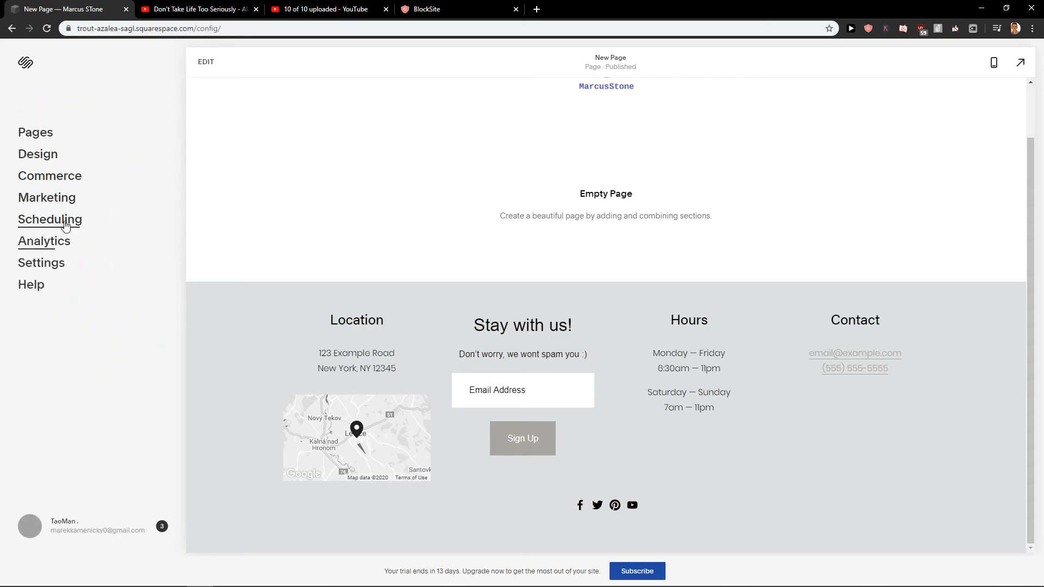
click(40, 262)
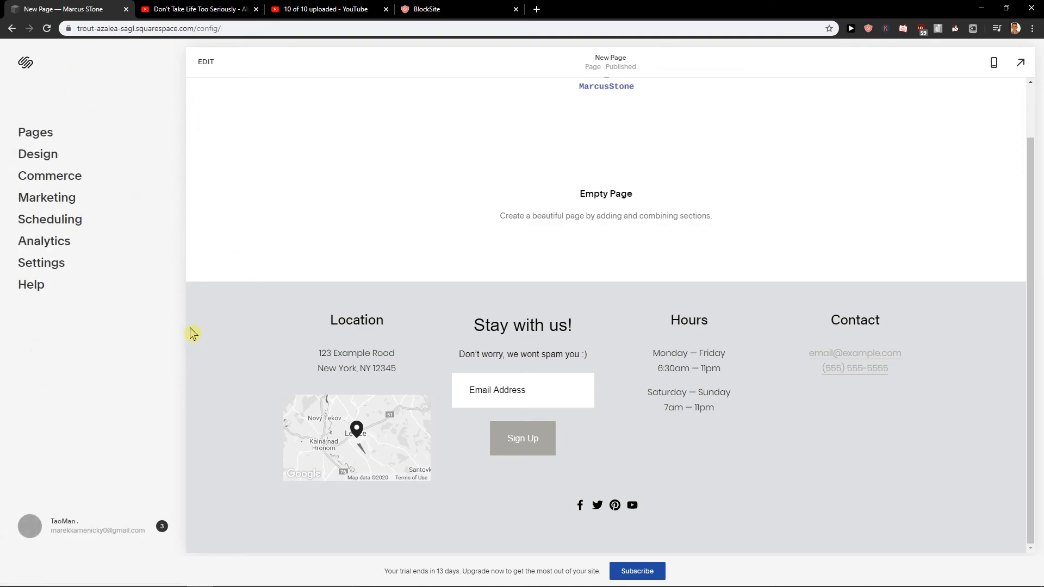
mouse_move(58, 181)
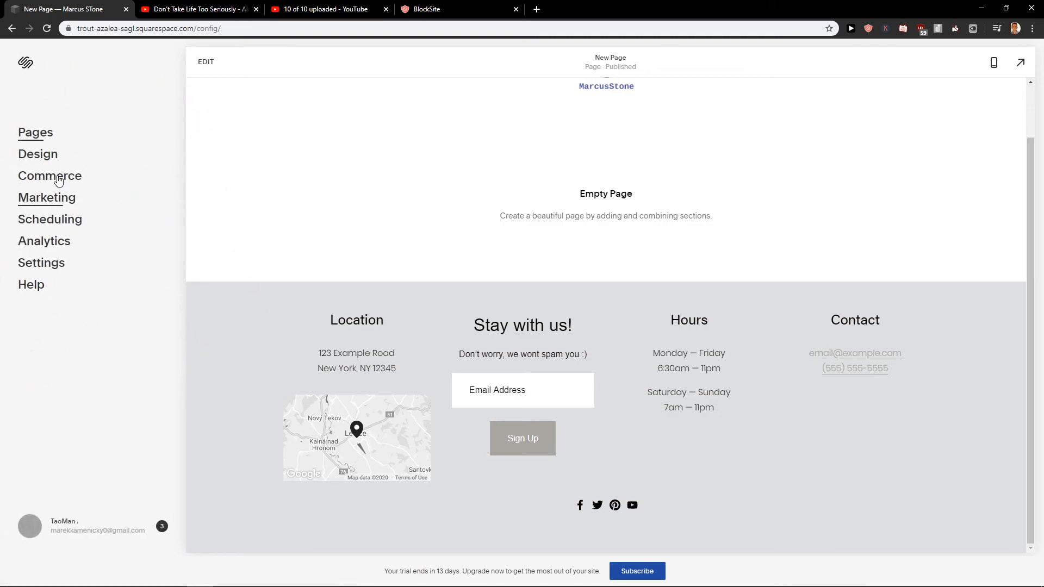
click(523, 438)
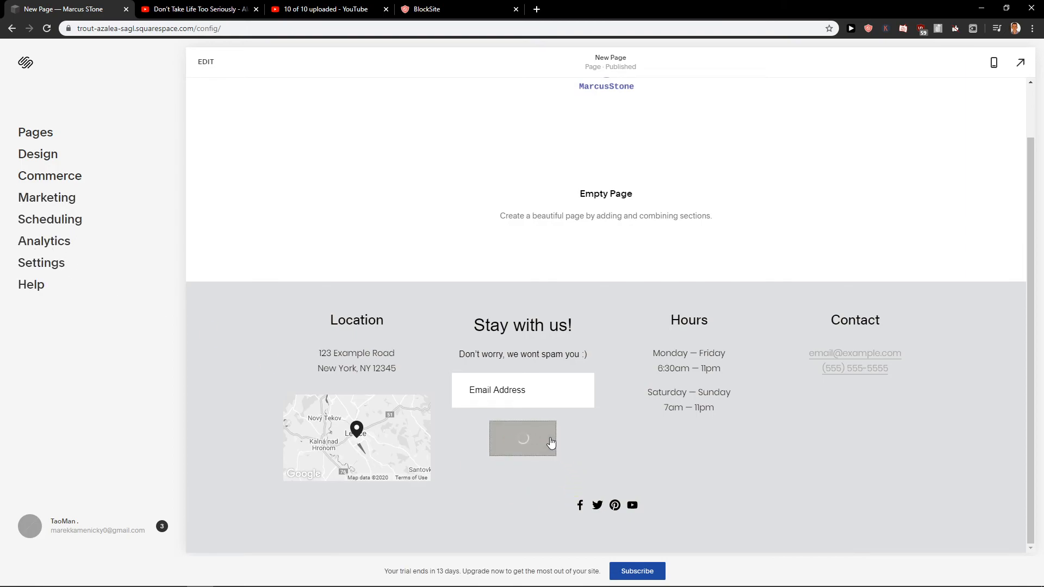
click(523, 443)
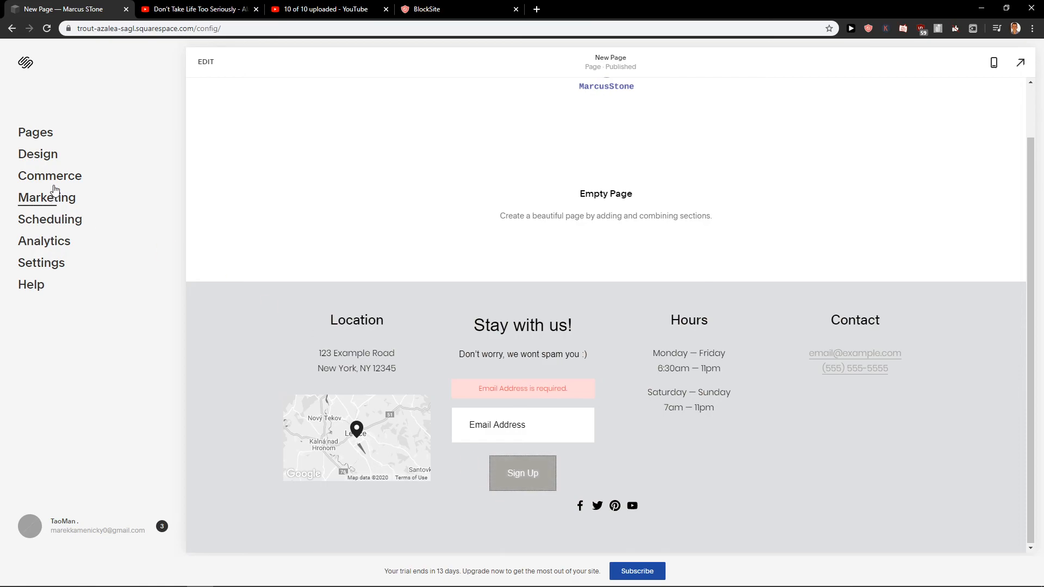
click(39, 153)
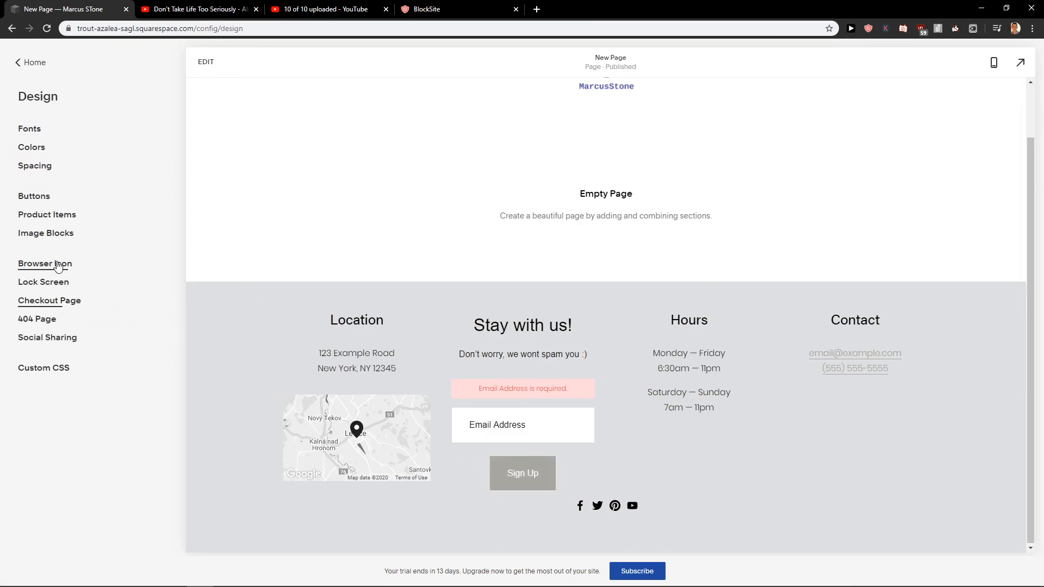
Glance at Browser Icon settings, then resubmit the blank footer Sign Up form.
click(44, 263)
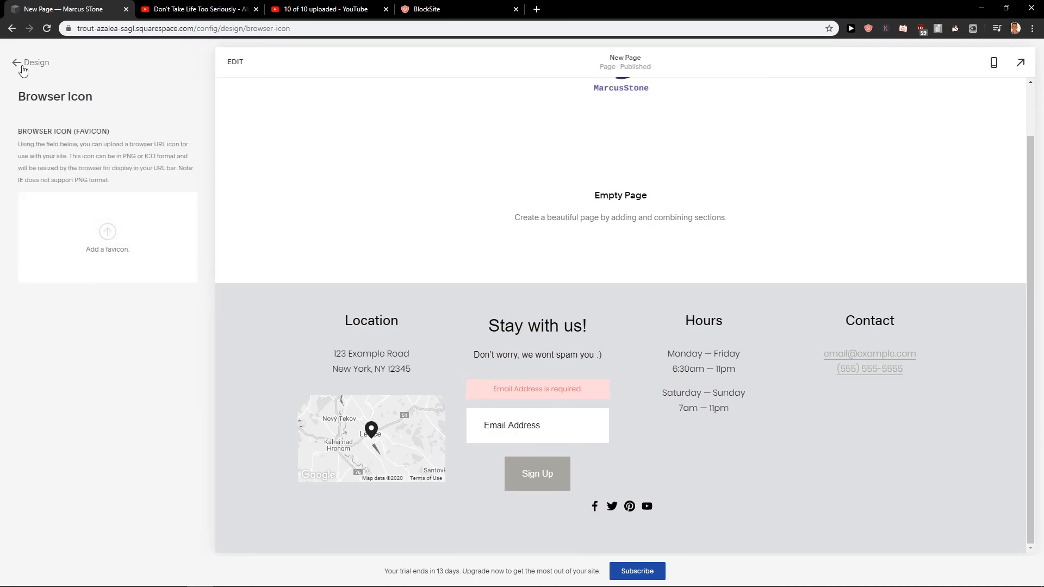
click(15, 63)
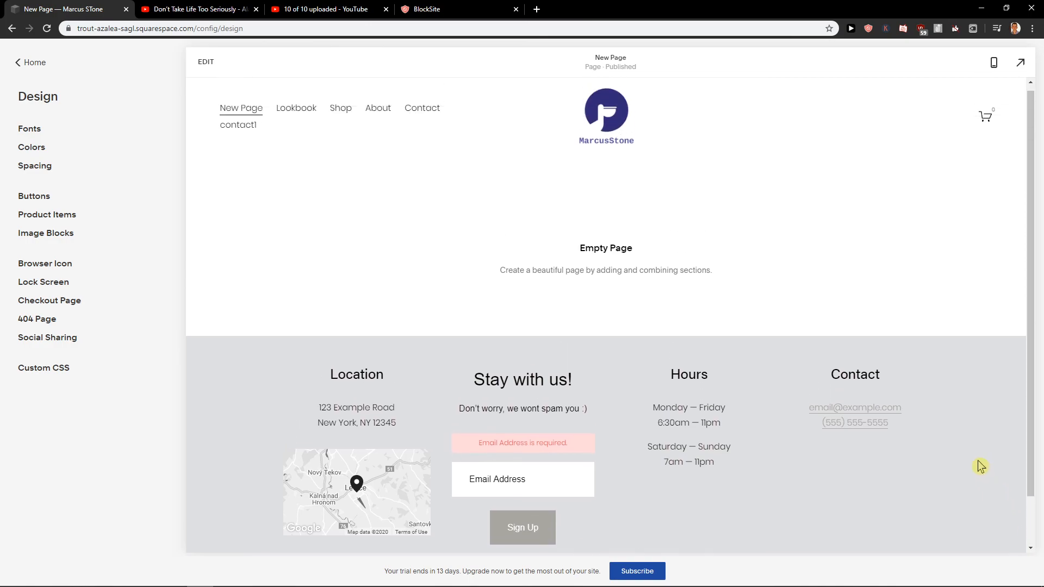
scroll(down, 3)
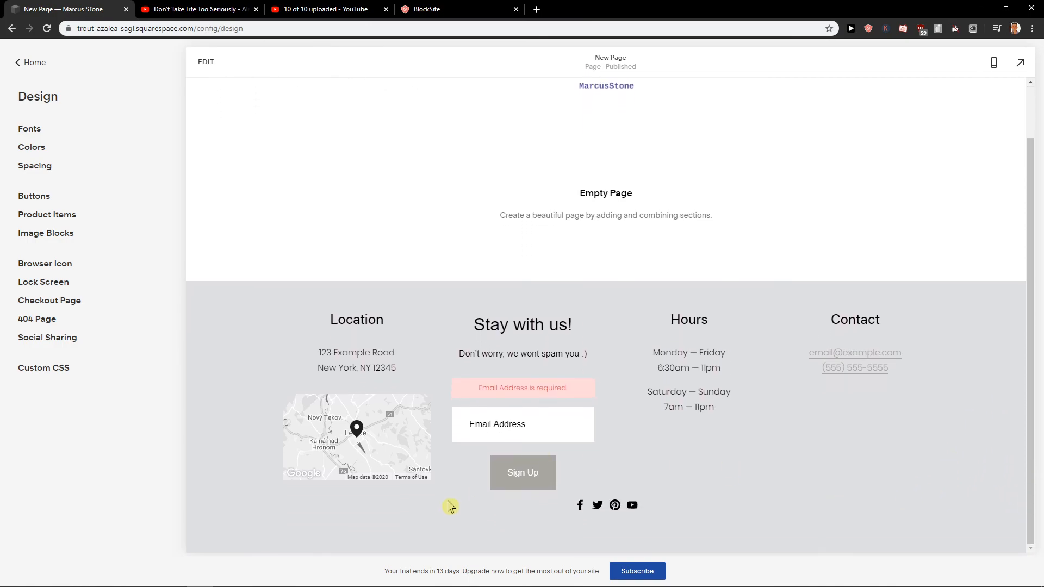
click(522, 472)
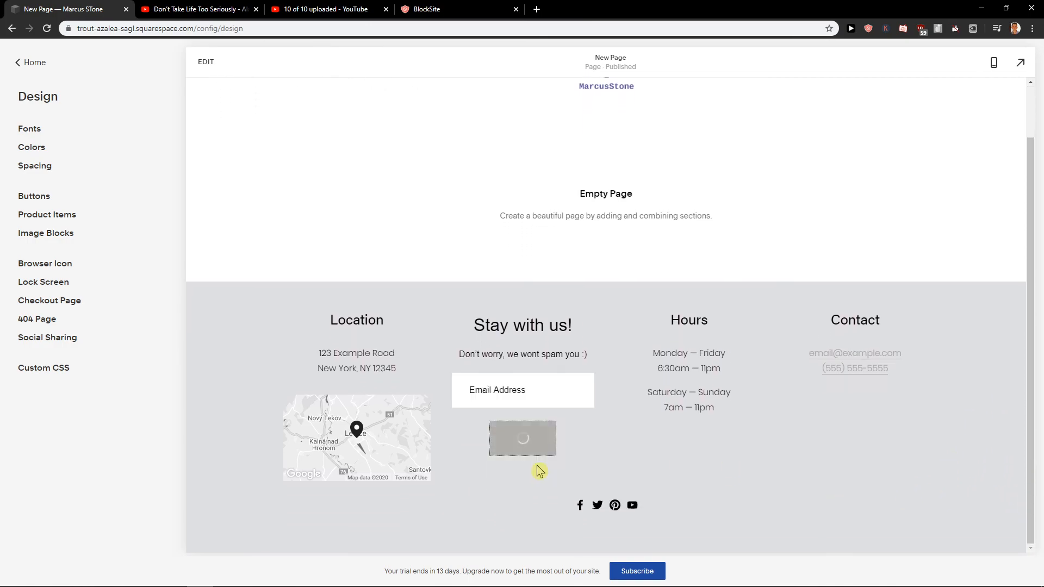
click(522, 472)
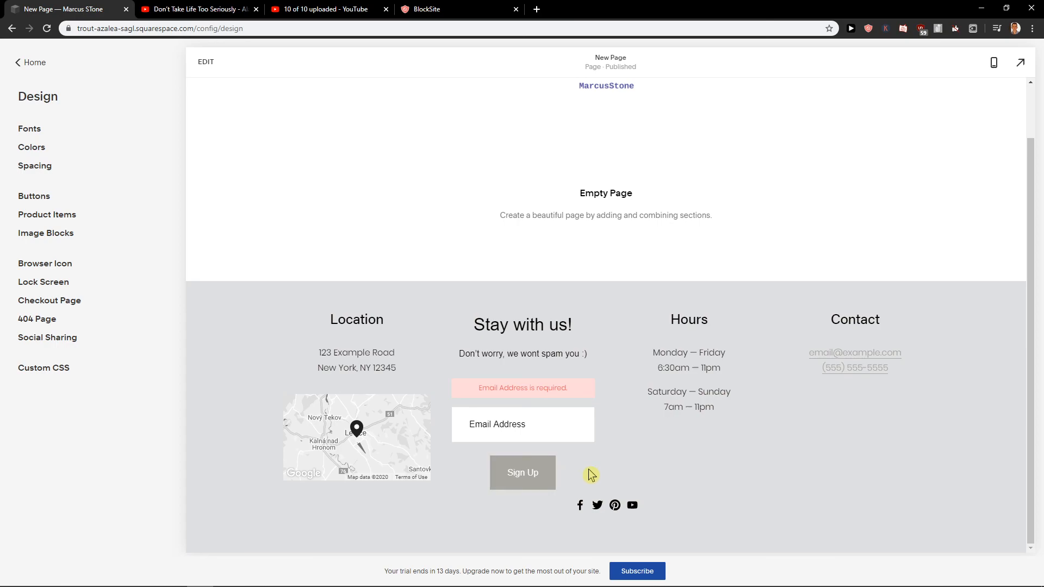